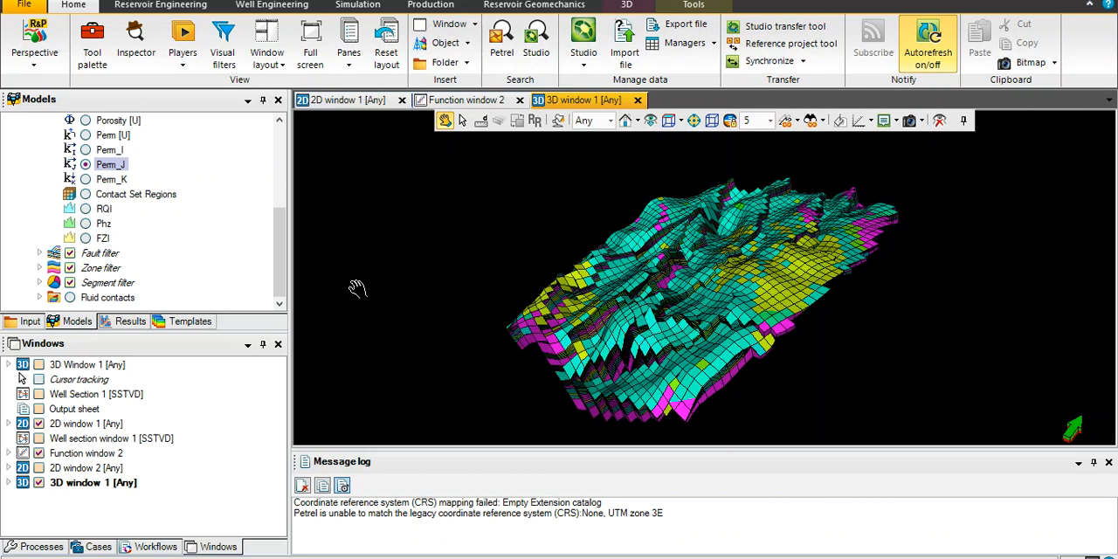
mouse_move(279, 270)
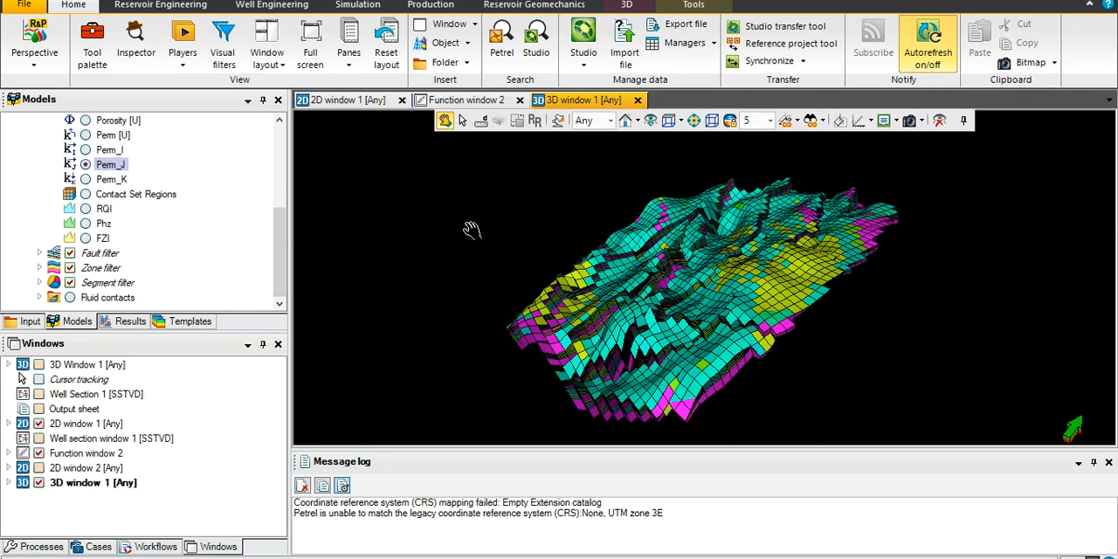
mouse_move(86, 224)
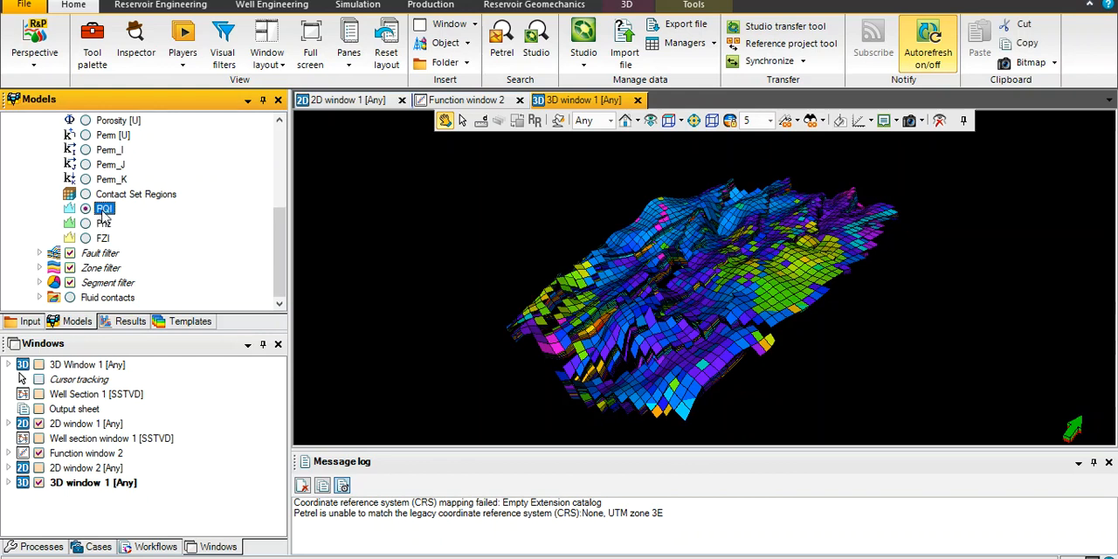
- Show Phz briefly, then colour the grid by FZI and rotate it to a lower viewing angle
click(103, 224)
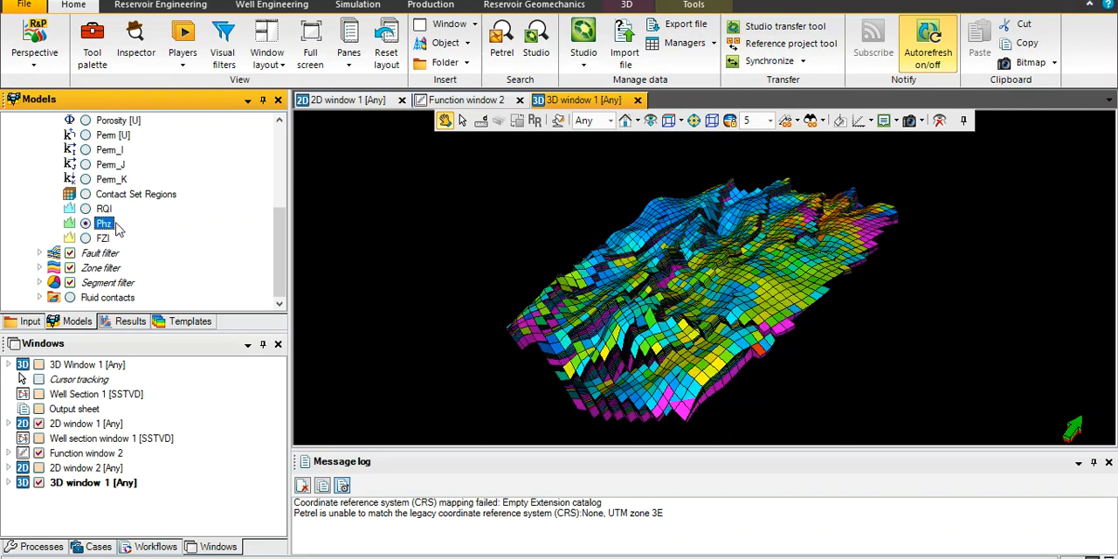
click(103, 238)
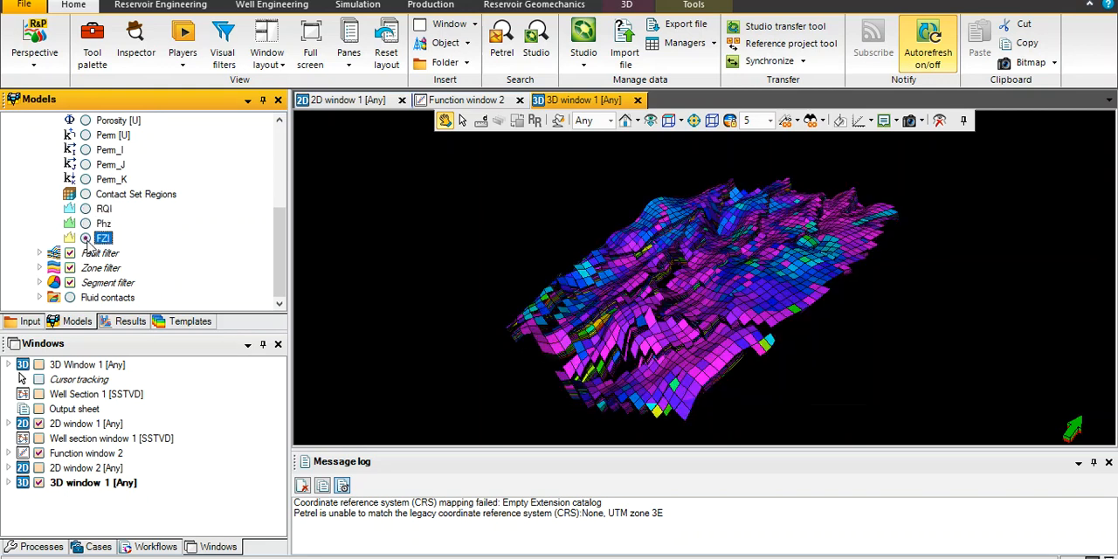
drag(698, 306, 730, 288)
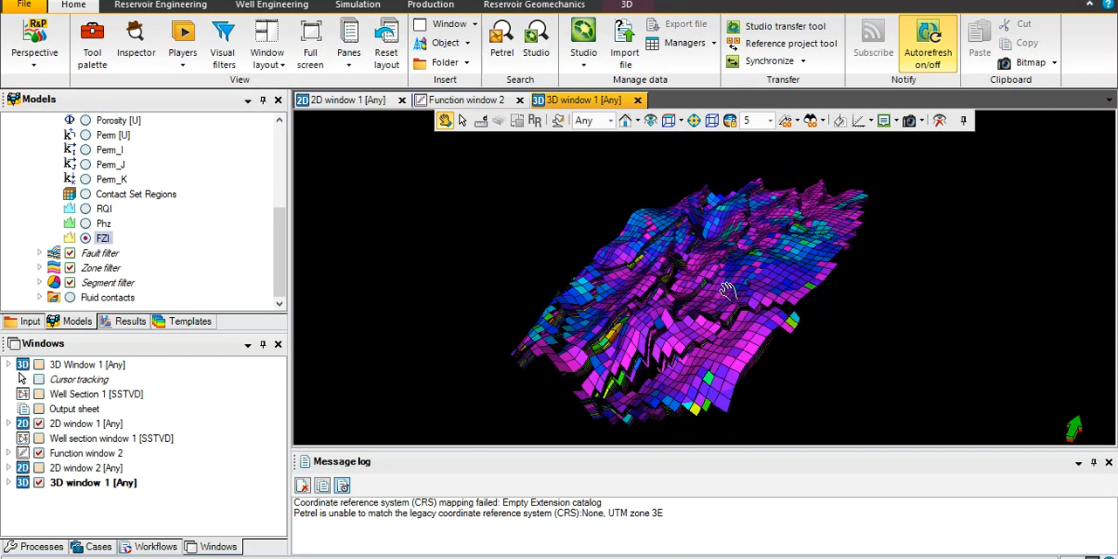
drag(725, 294, 655, 311)
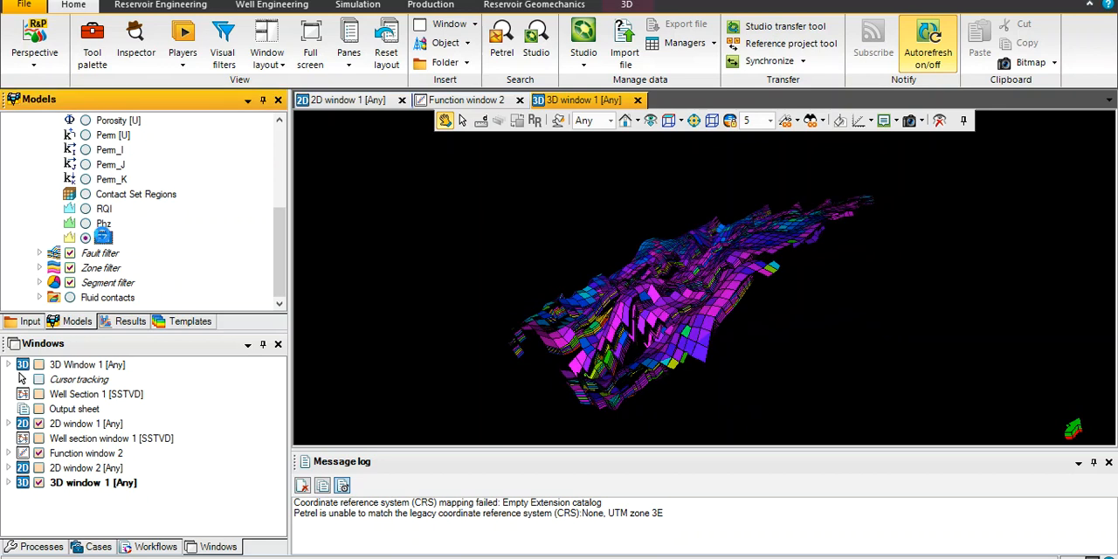
right_click(103, 238)
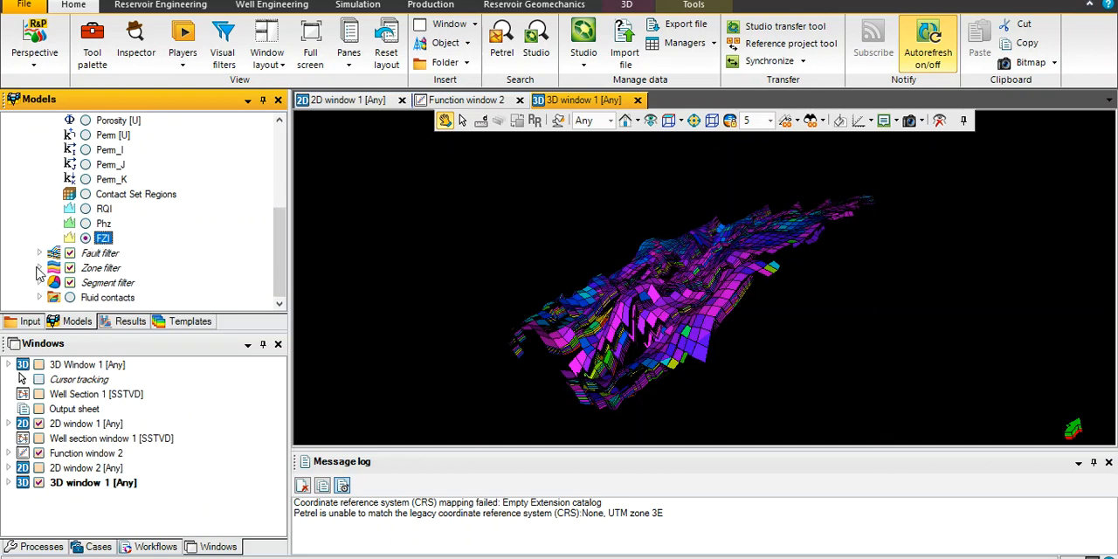
- Filter the grid to the Tarbert-3 zone only and rotate it for inspection
click(39, 224)
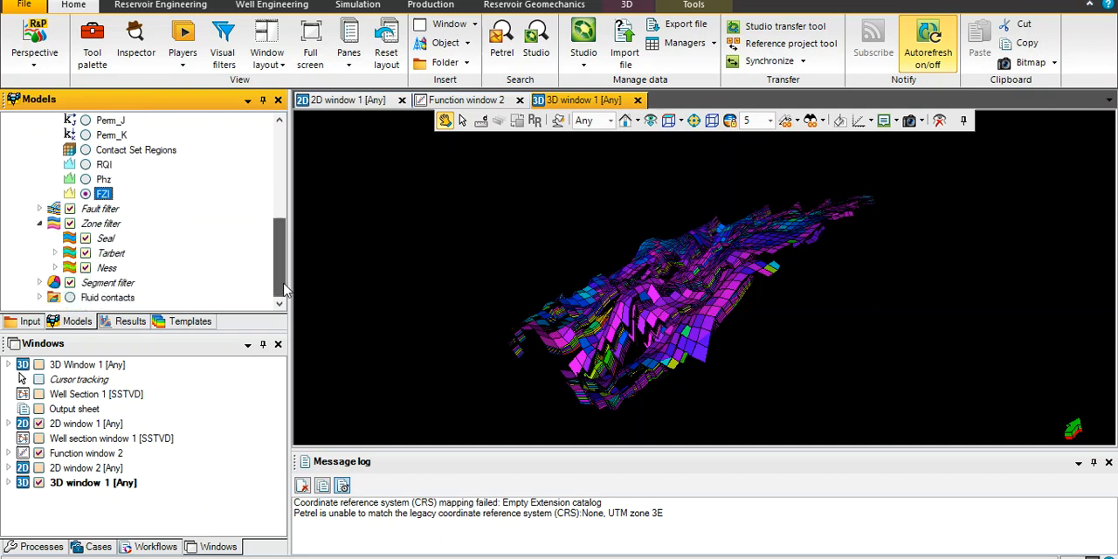
click(70, 224)
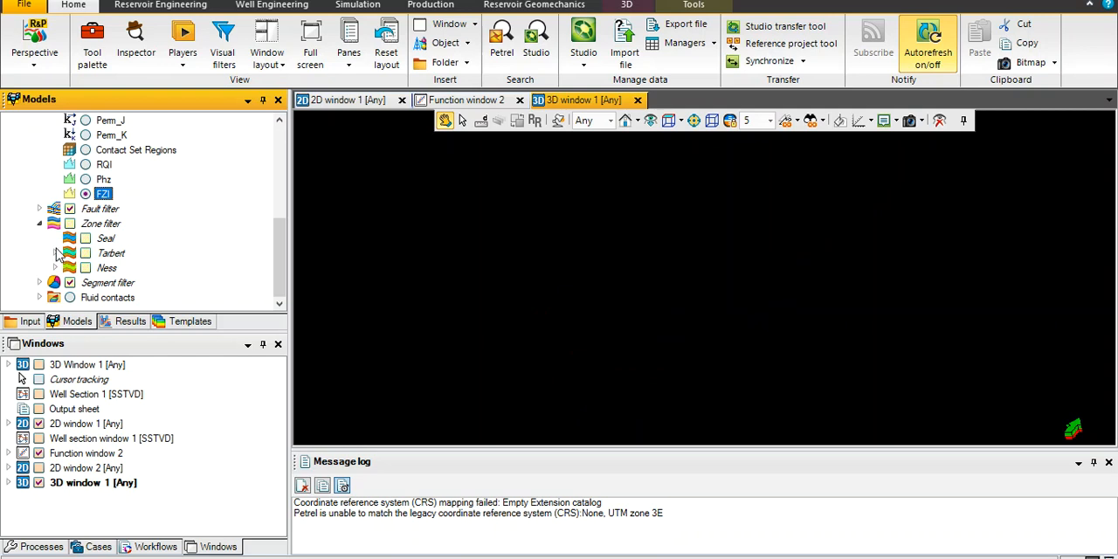
click(38, 251)
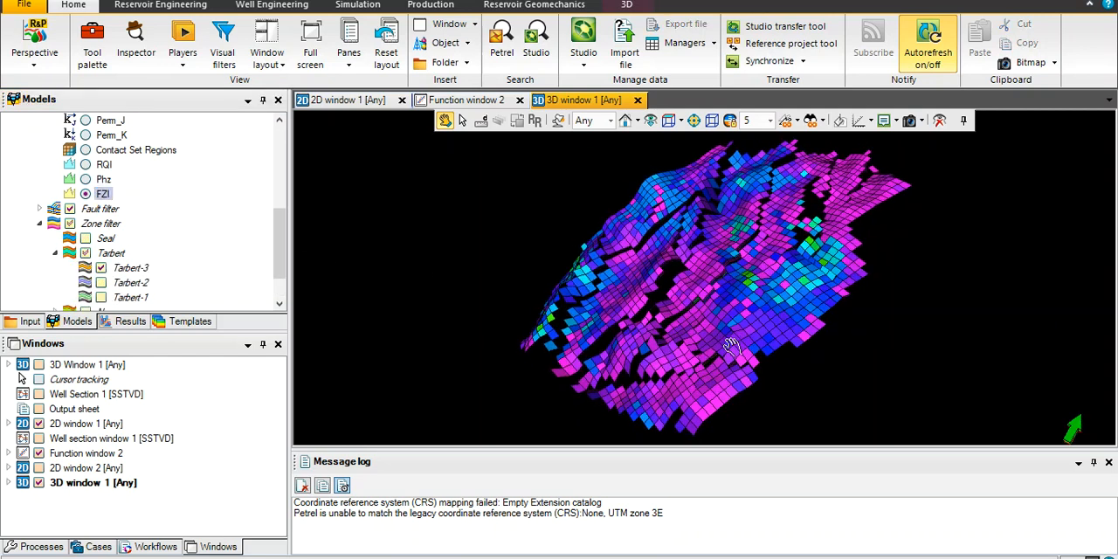
drag(730, 346, 737, 265)
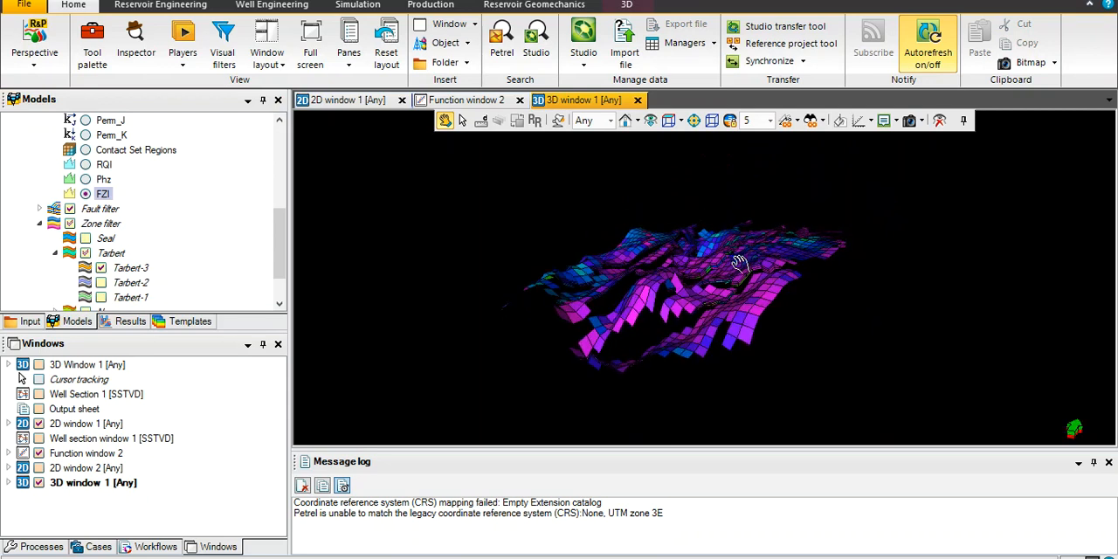
drag(737, 265, 786, 283)
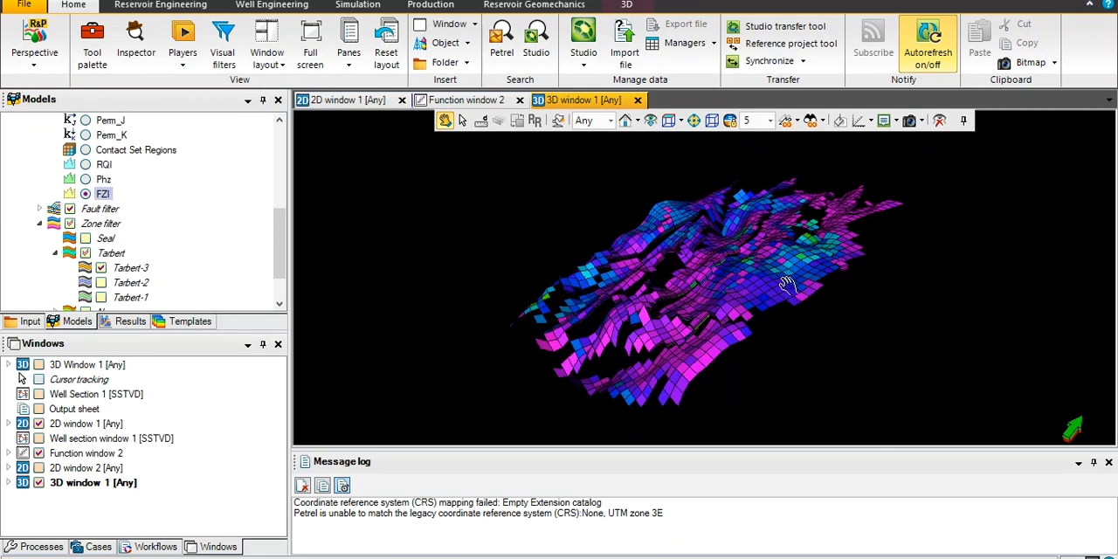
drag(786, 281, 699, 277)
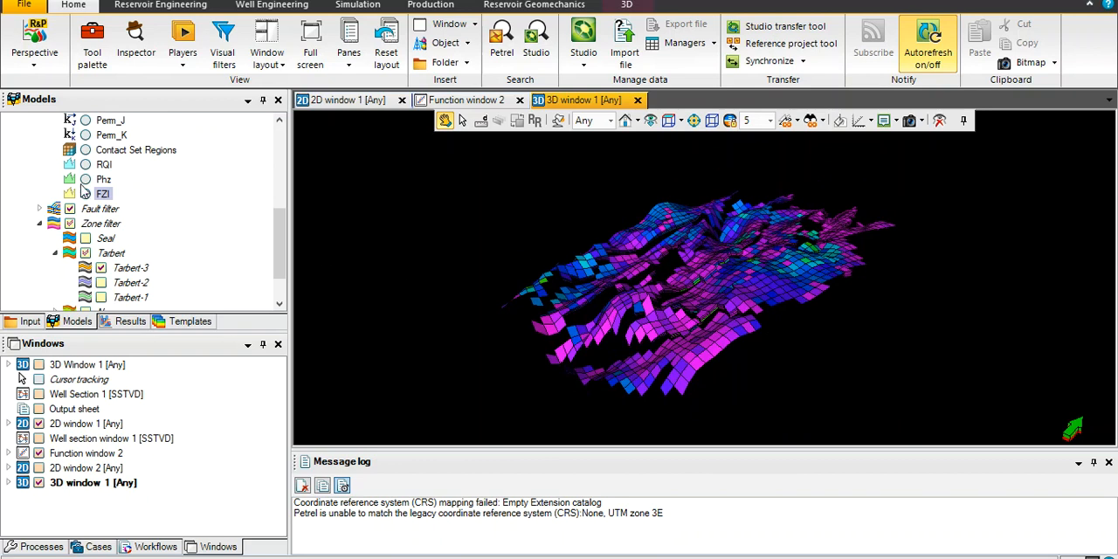
- Bring up the FZI property's context menu to reach its settings
right_click(102, 193)
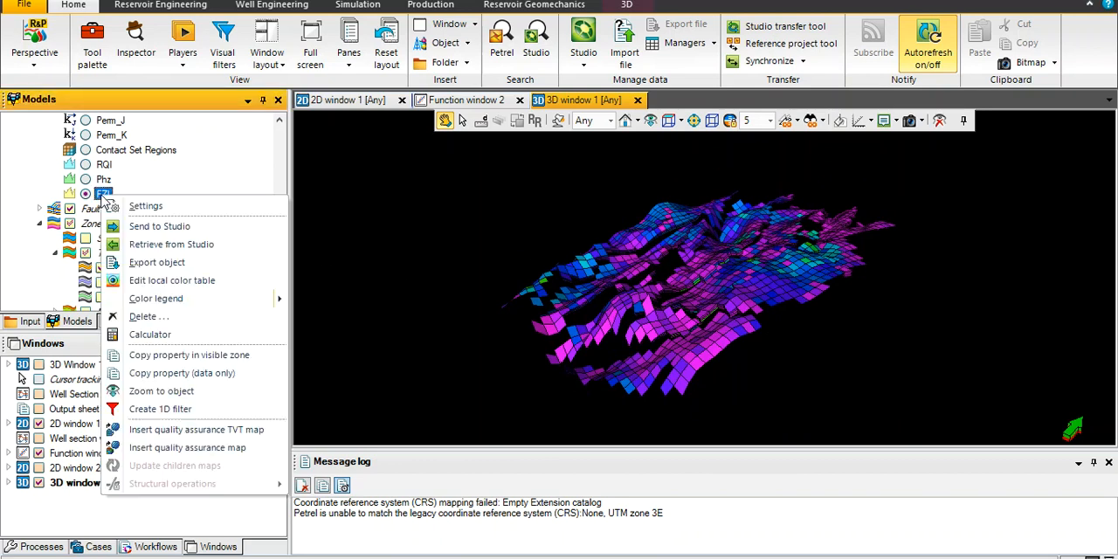
mouse_move(147, 206)
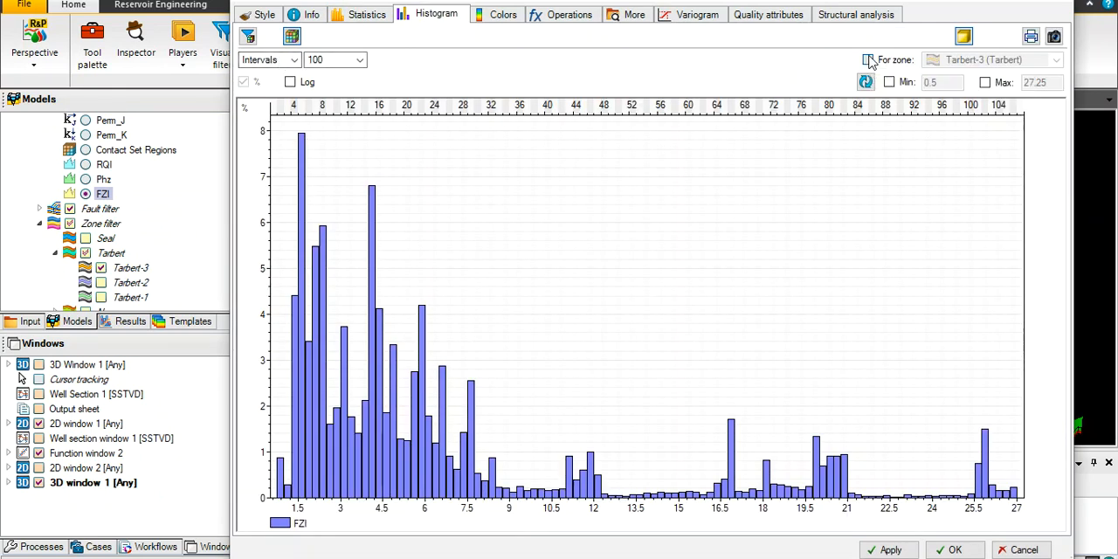
- Limit the FZI histogram to Tarbert-3 and bin it by a 0.1 increment
click(866, 59)
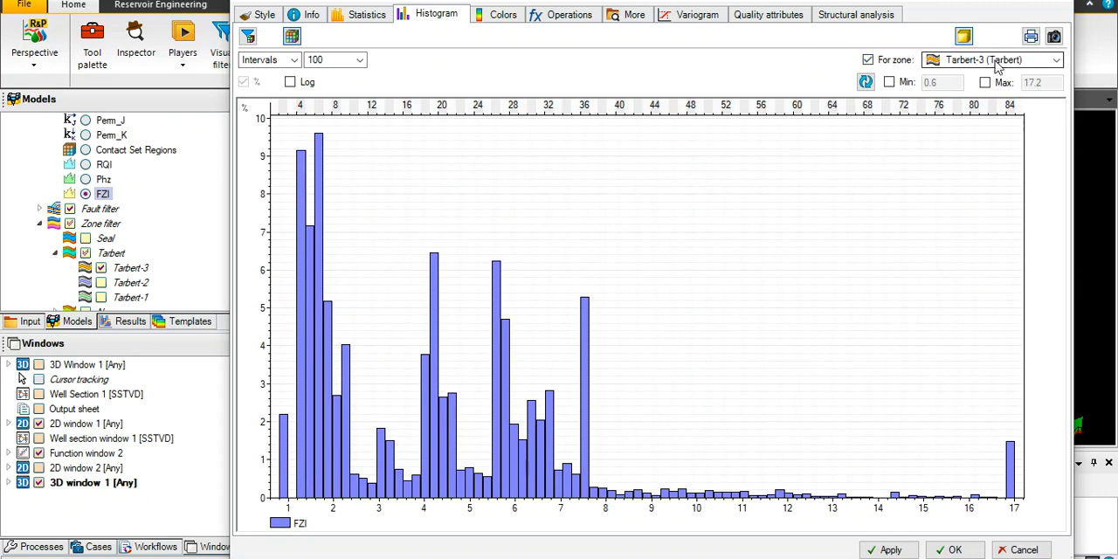
click(269, 59)
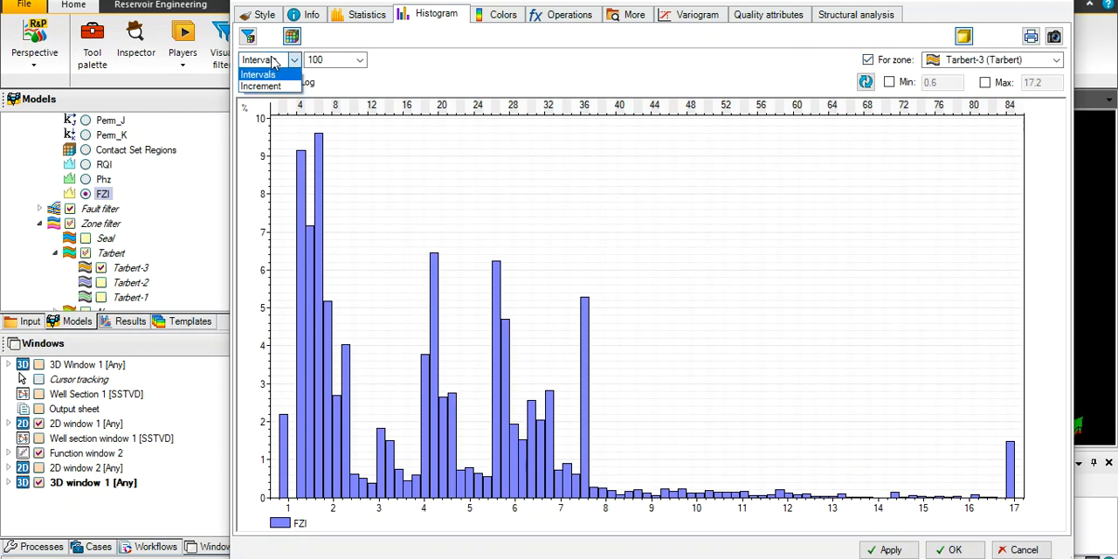
click(264, 86)
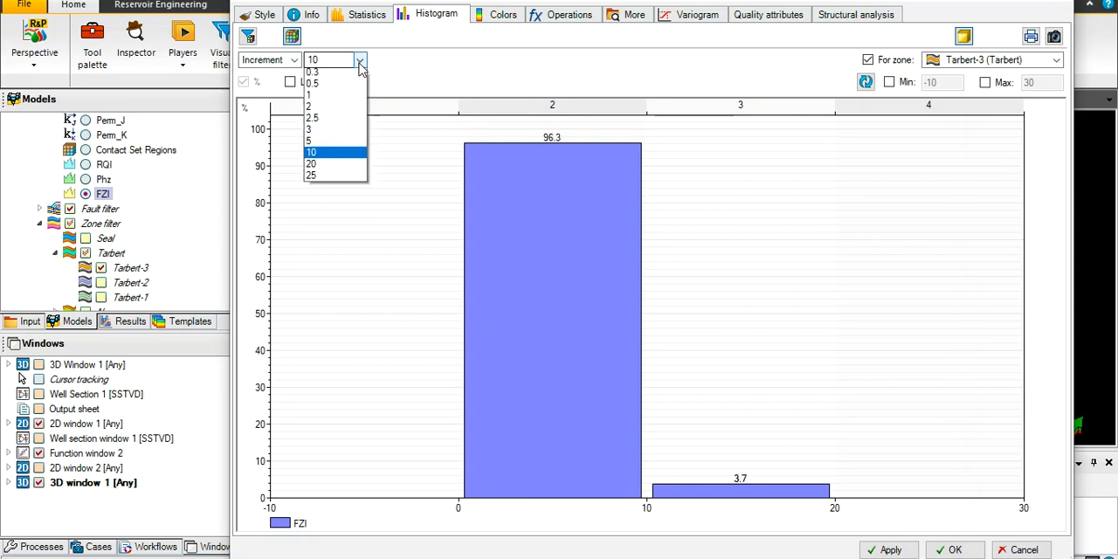
click(311, 70)
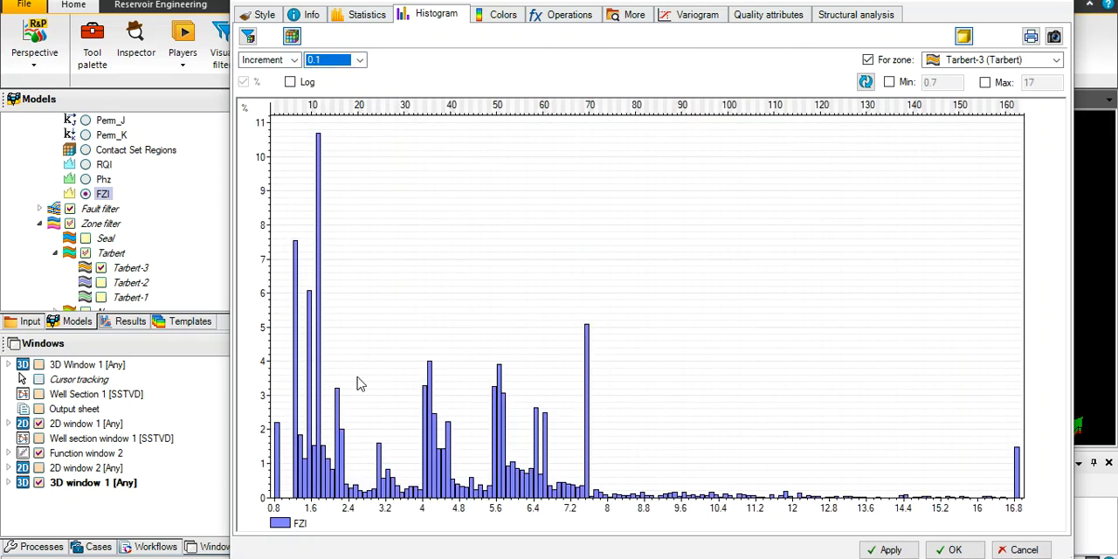
mouse_move(364, 466)
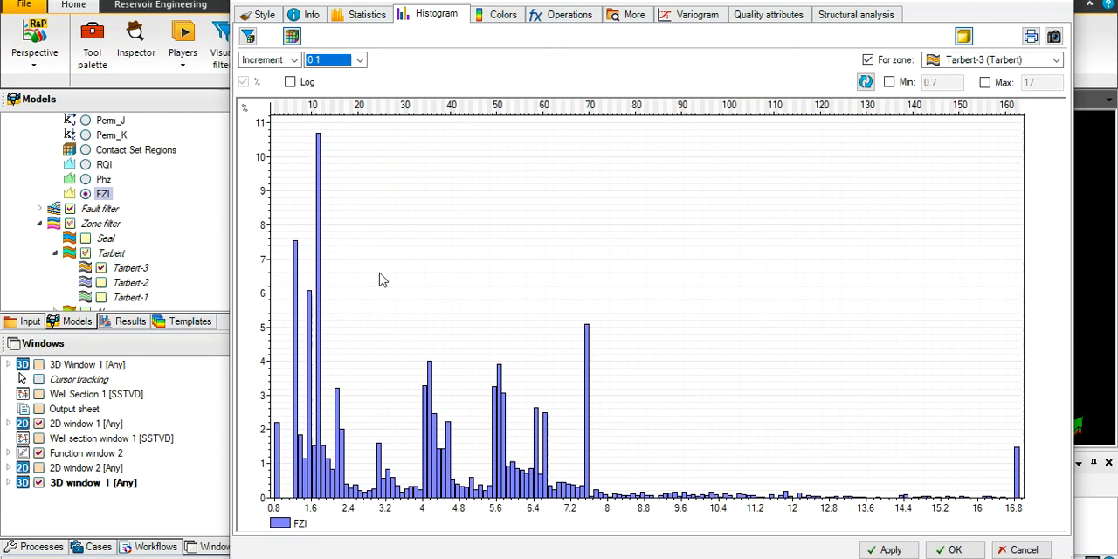
mouse_move(301, 206)
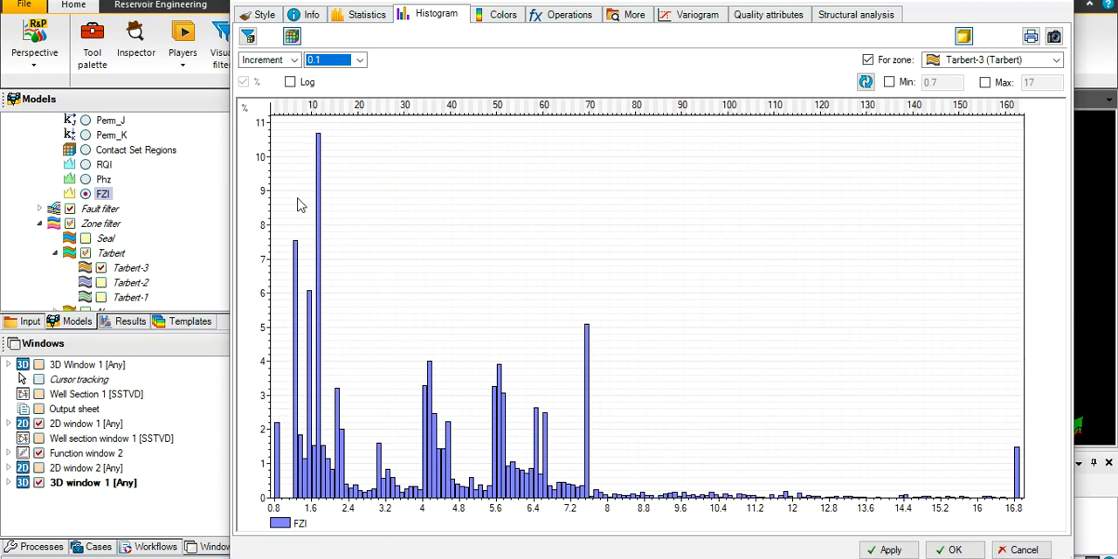
mouse_move(310, 217)
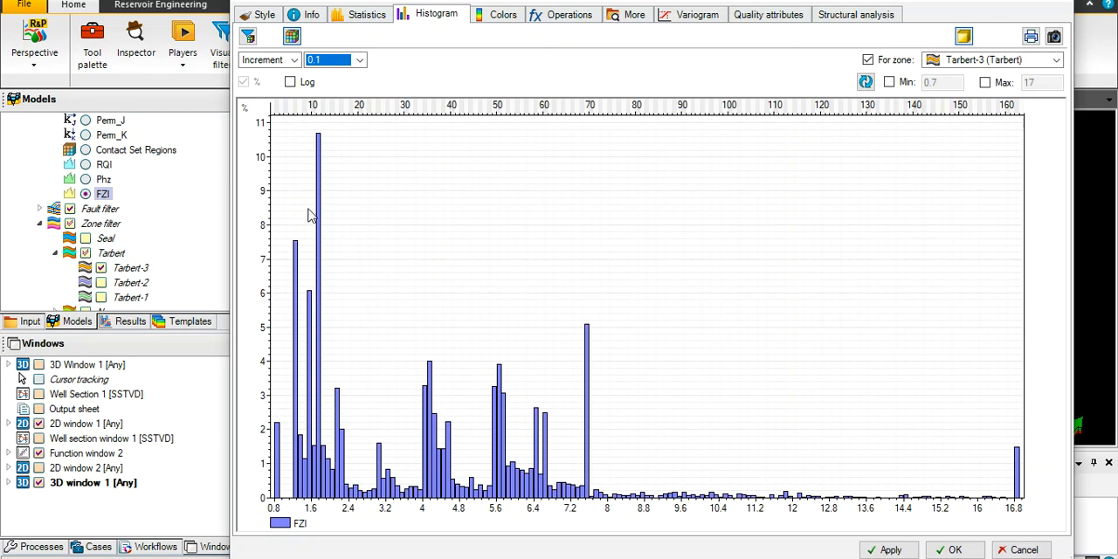
mouse_move(342, 451)
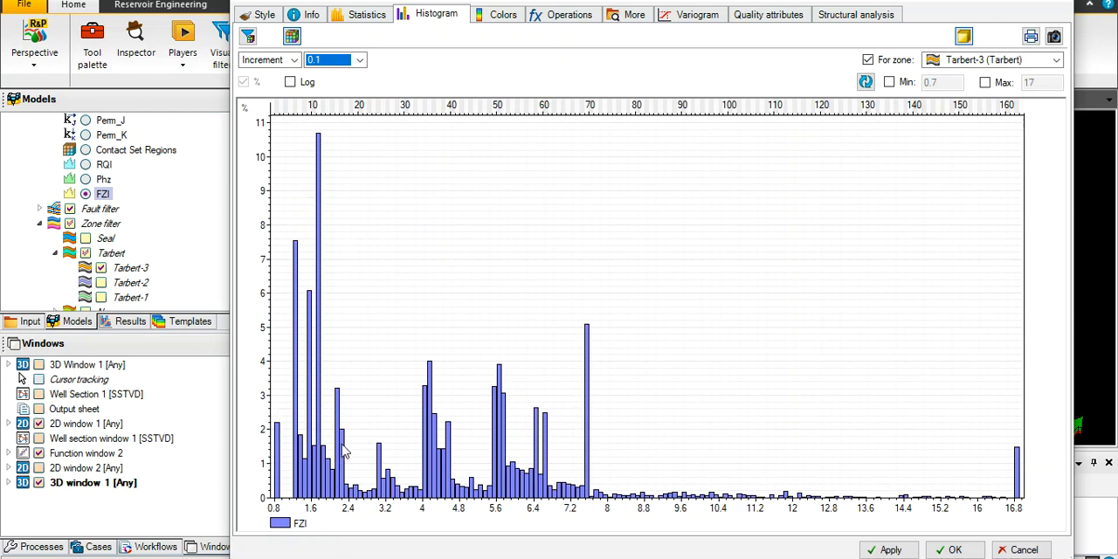
mouse_move(330, 528)
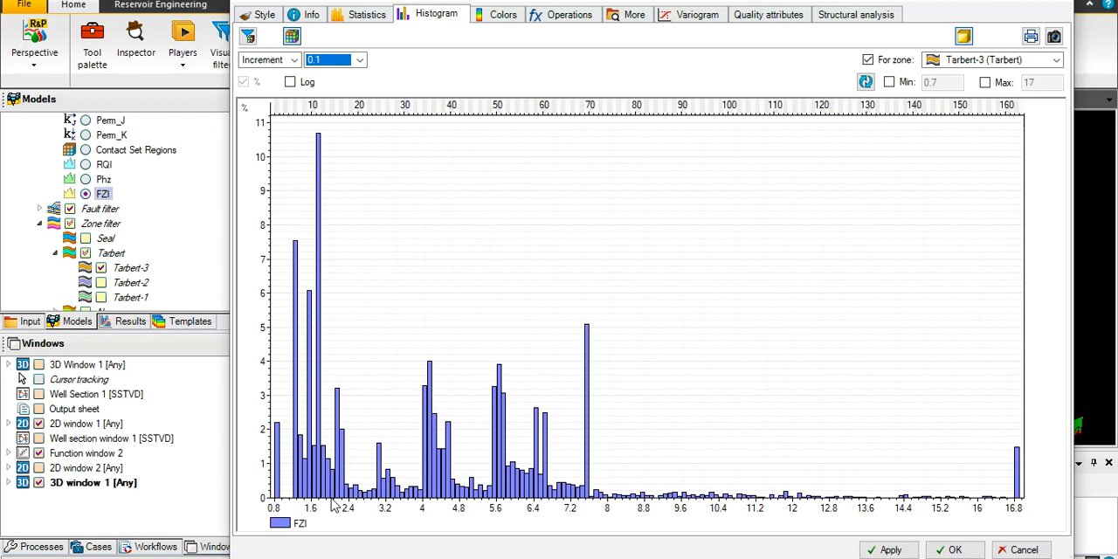
mouse_move(301, 510)
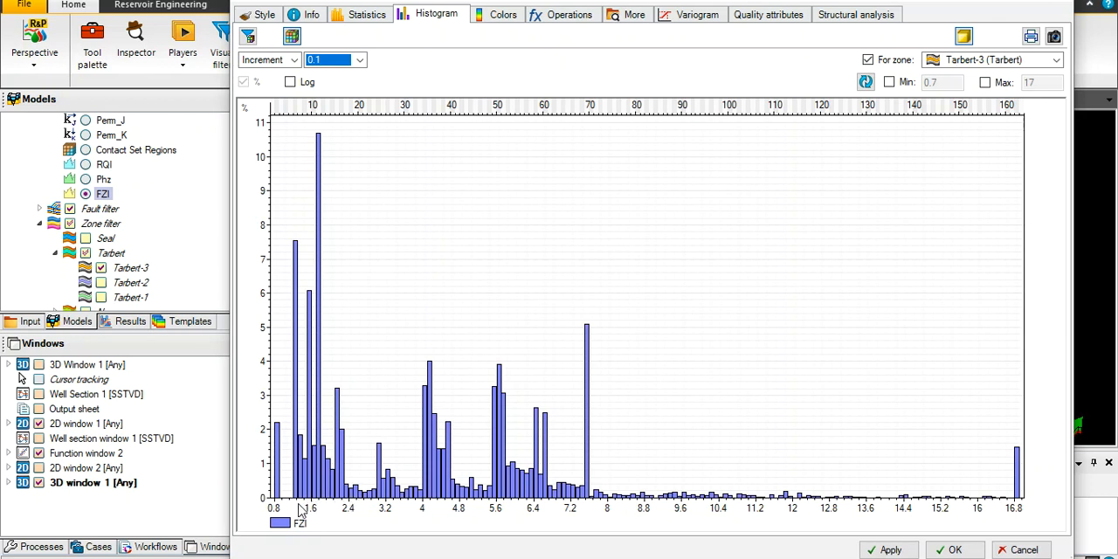
mouse_move(342, 510)
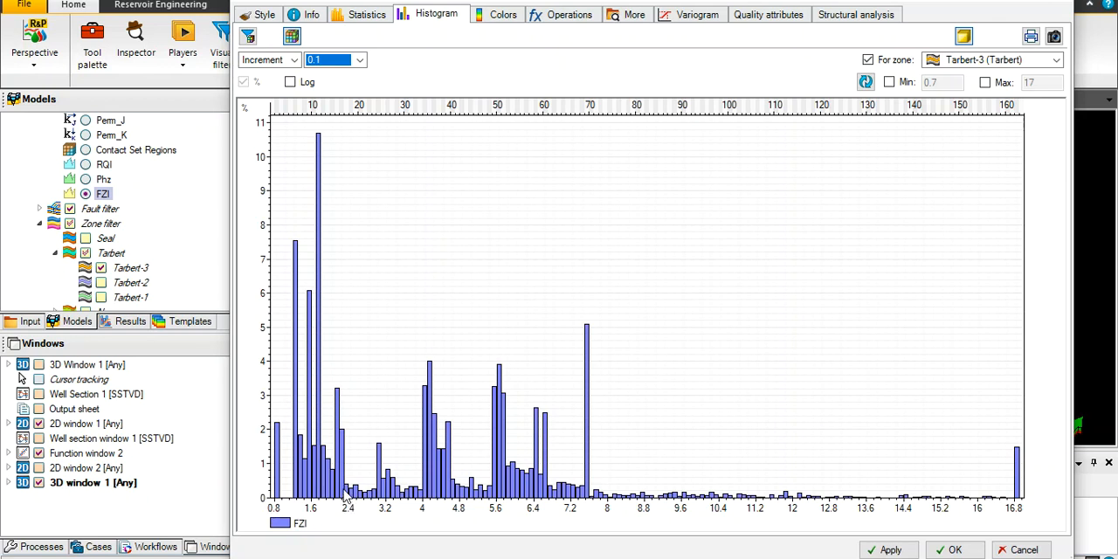
mouse_move(314, 429)
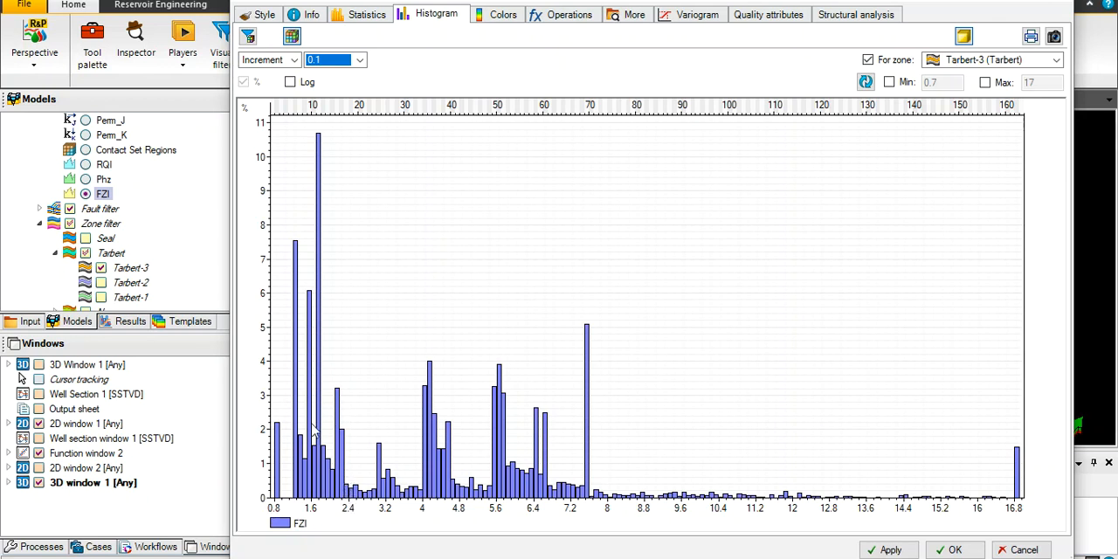
mouse_move(433, 436)
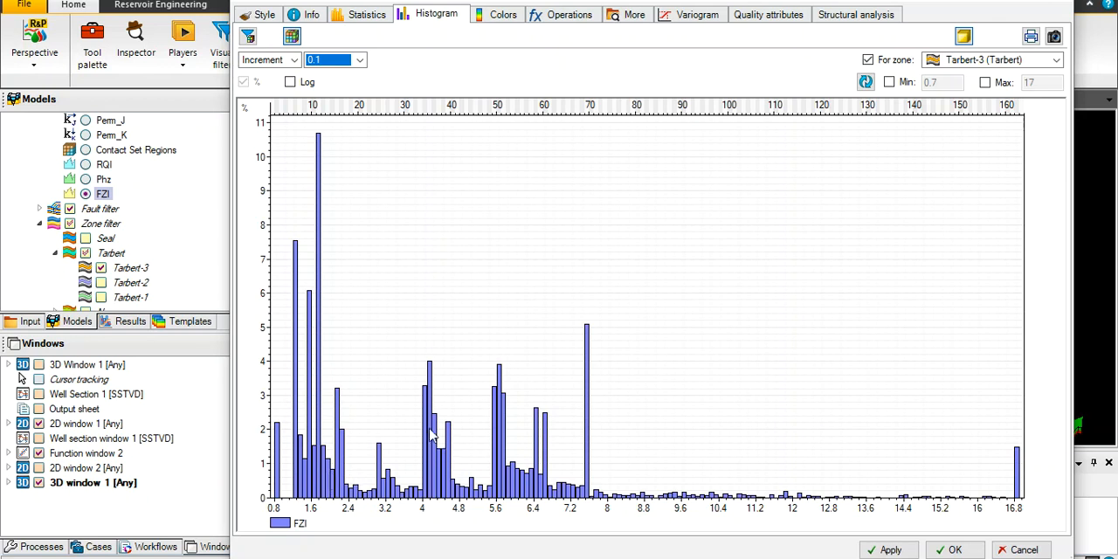
mouse_move(405, 492)
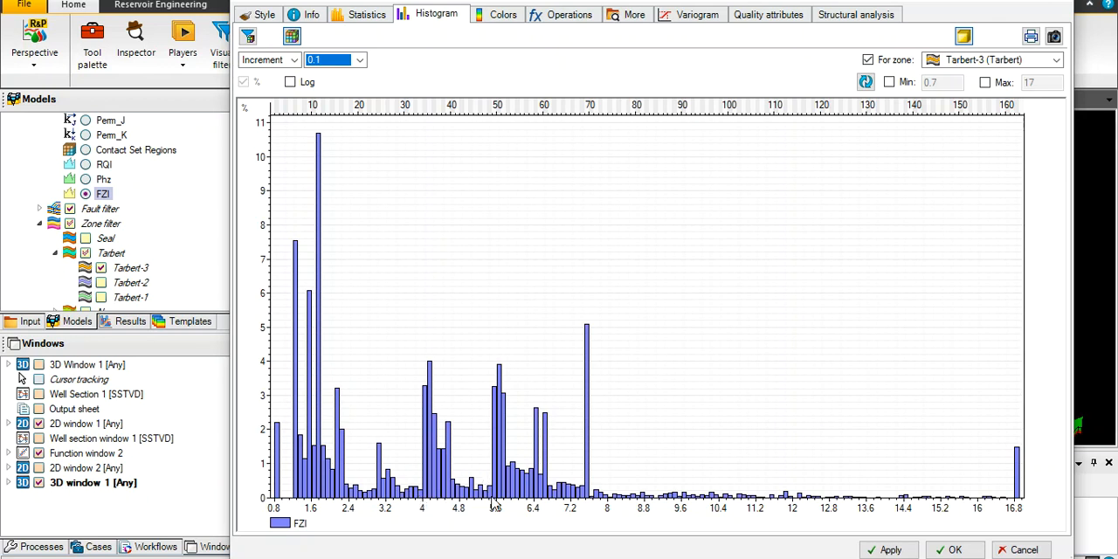
mouse_move(489, 503)
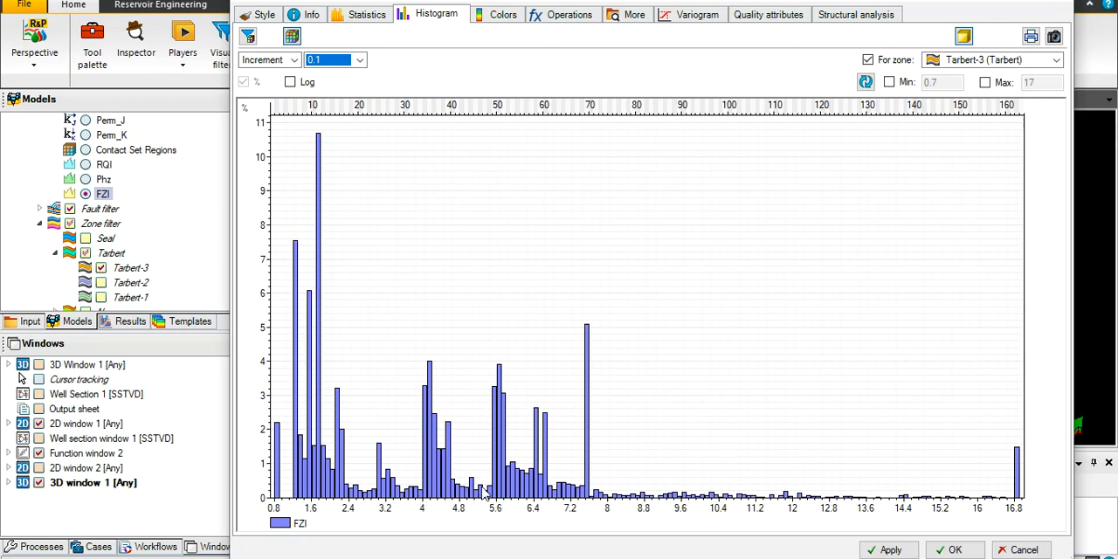
mouse_move(573, 486)
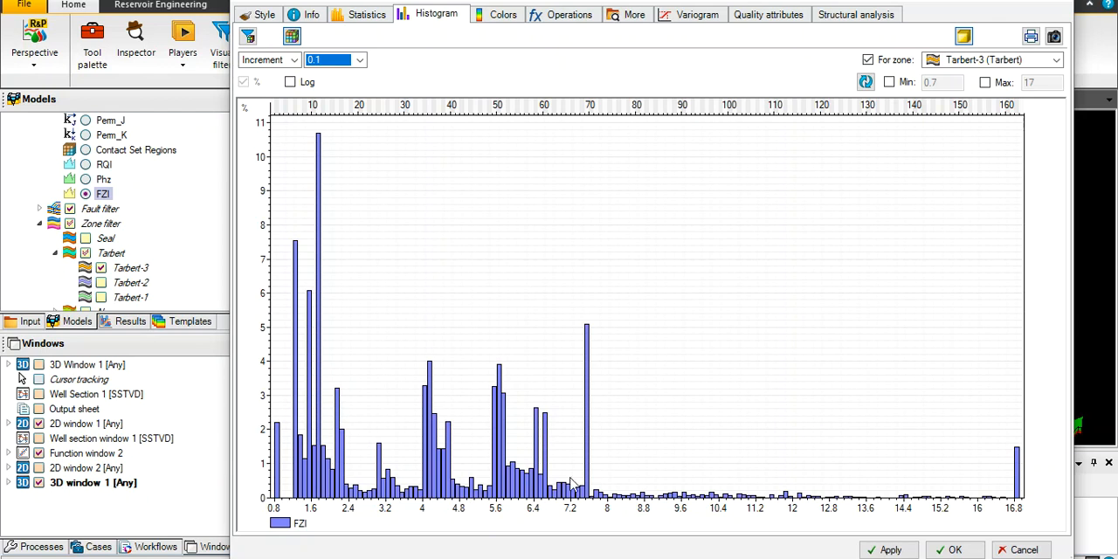
mouse_move(583, 507)
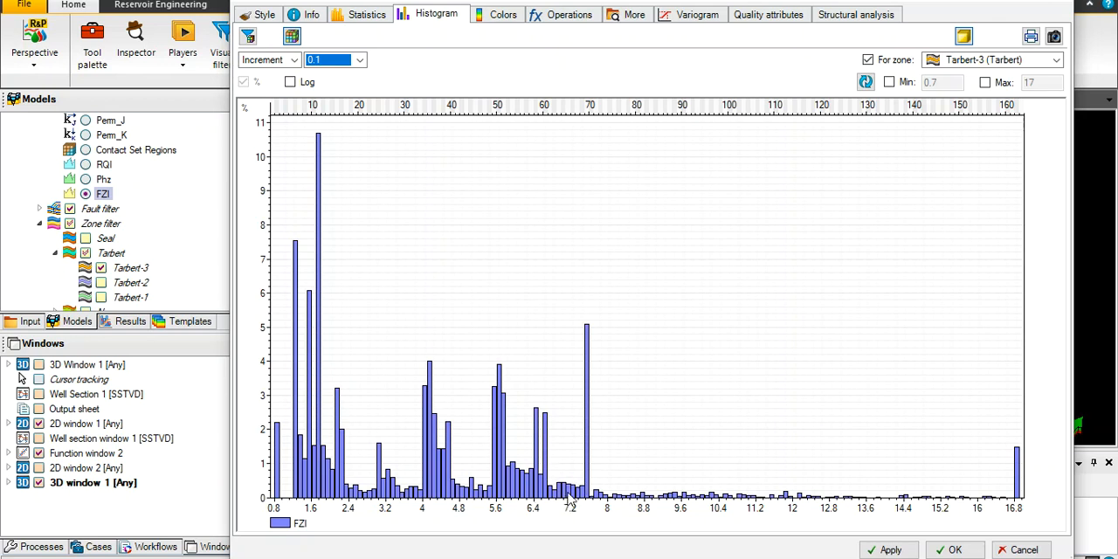
mouse_move(943, 503)
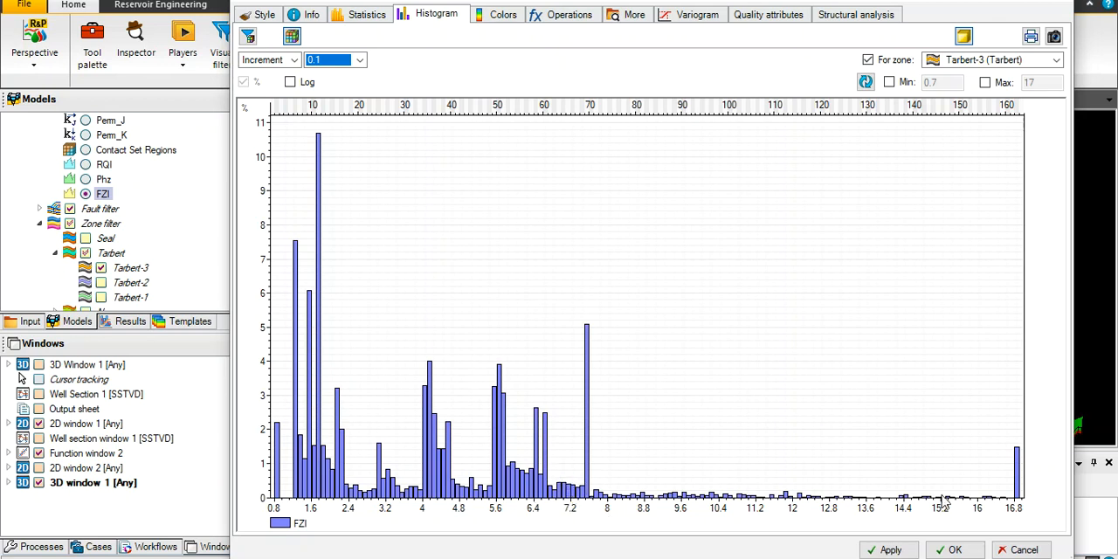
mouse_move(948, 483)
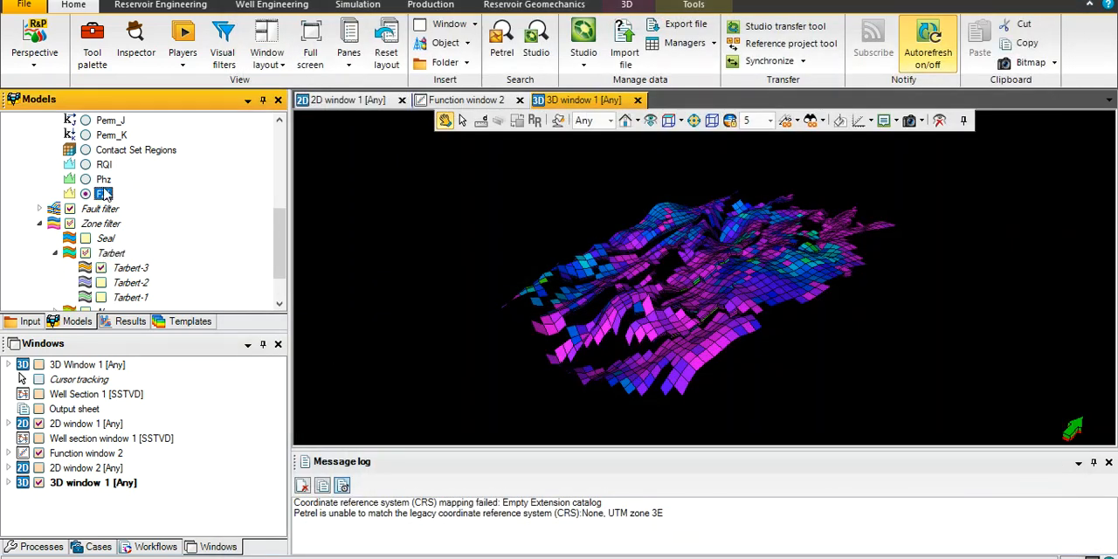
- Start the property calculator from FZI and begin a new HU expression
right_click(103, 192)
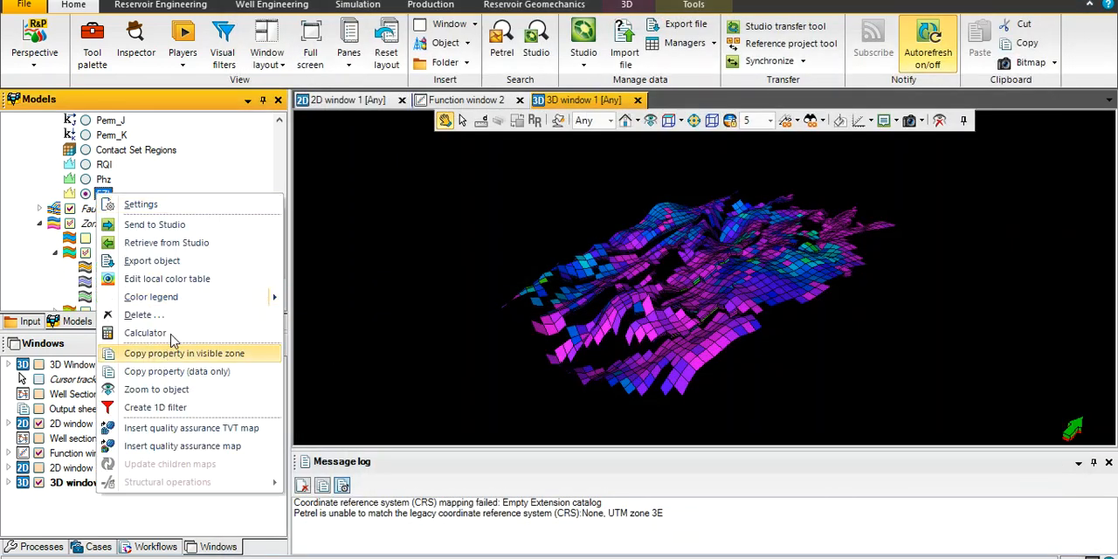
click(145, 332)
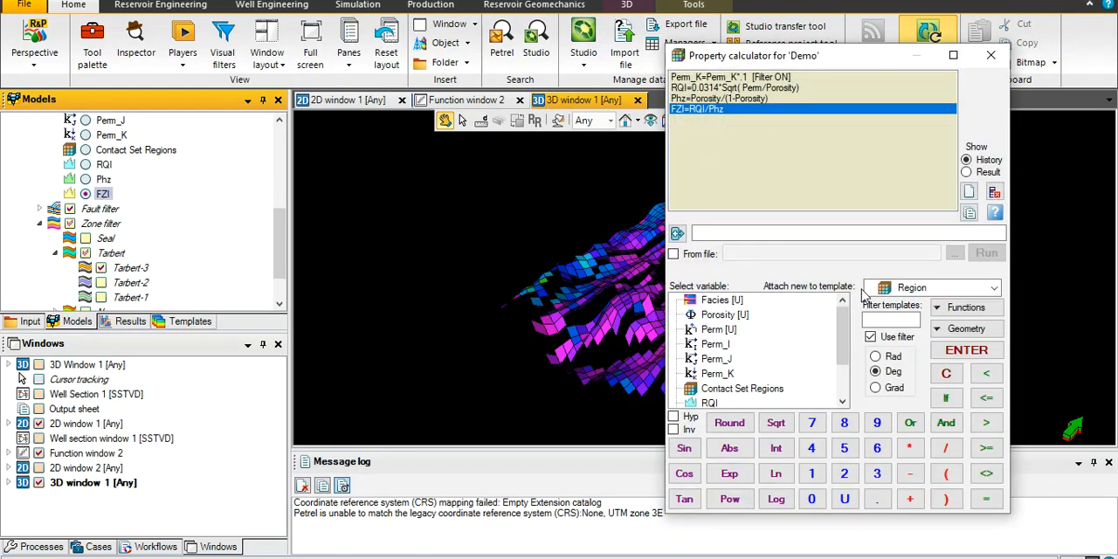
click(992, 286)
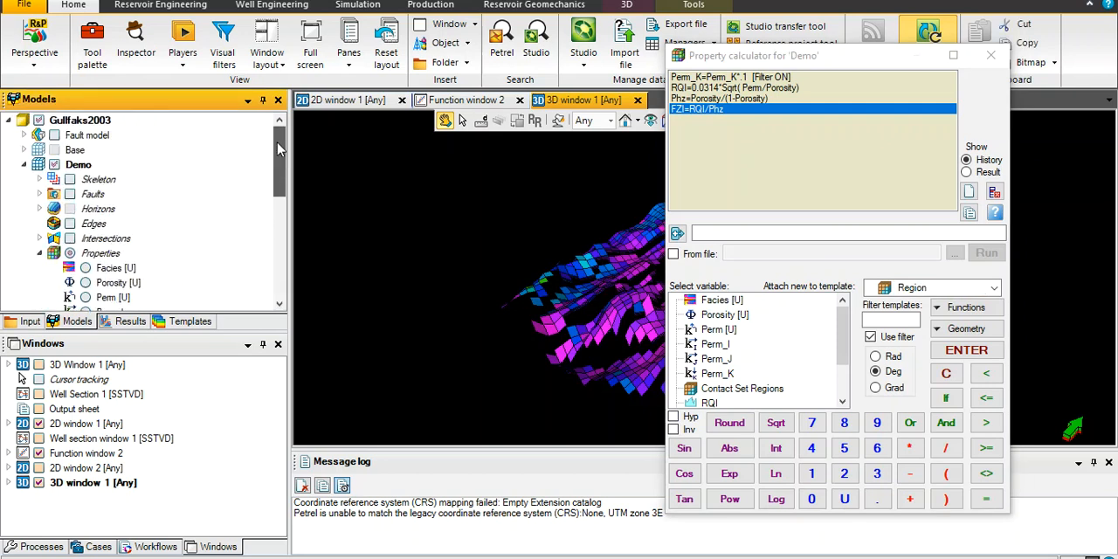
scroll(down, 3)
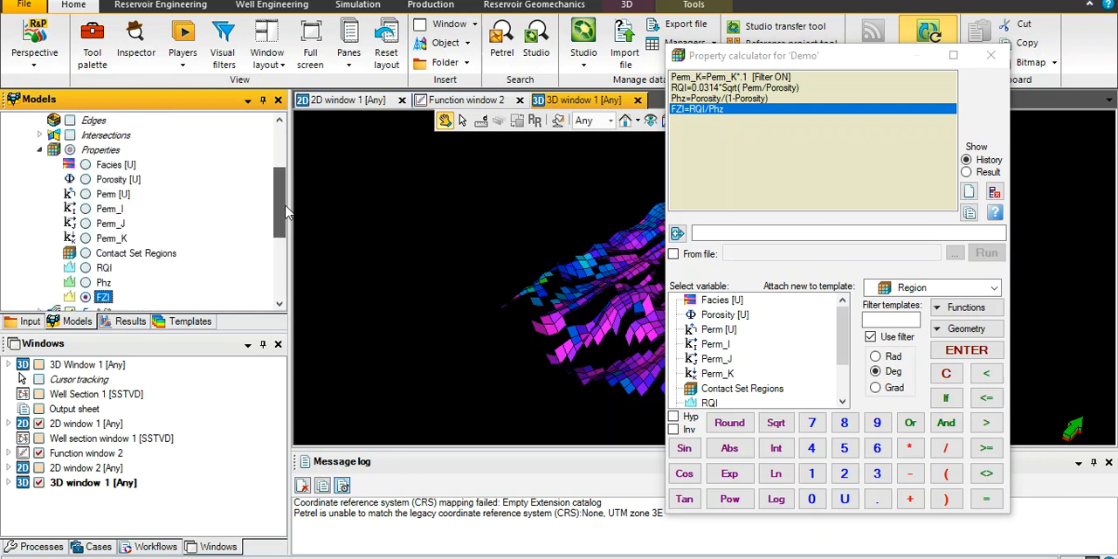
click(847, 234)
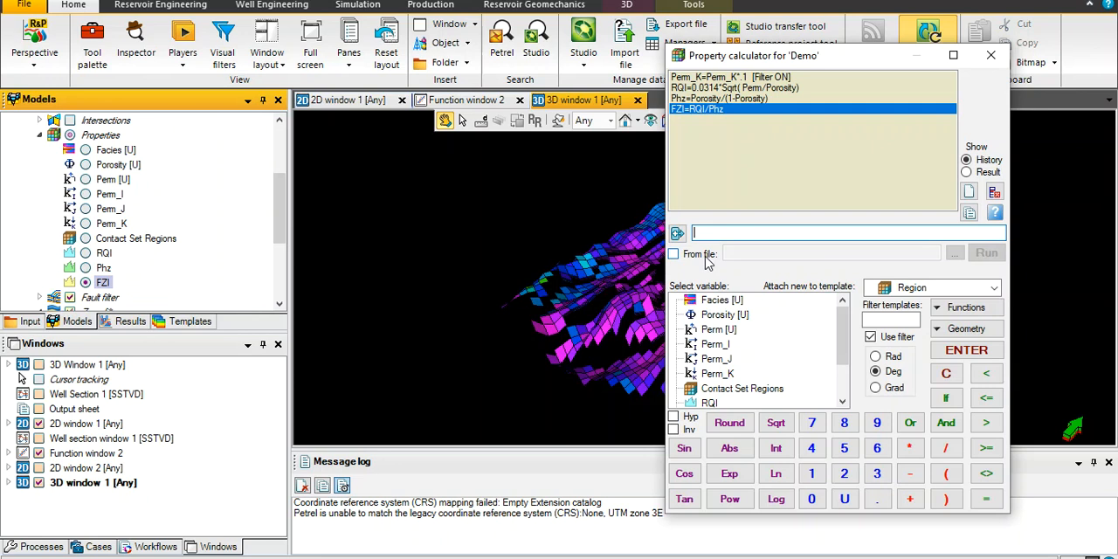
text(HU=)
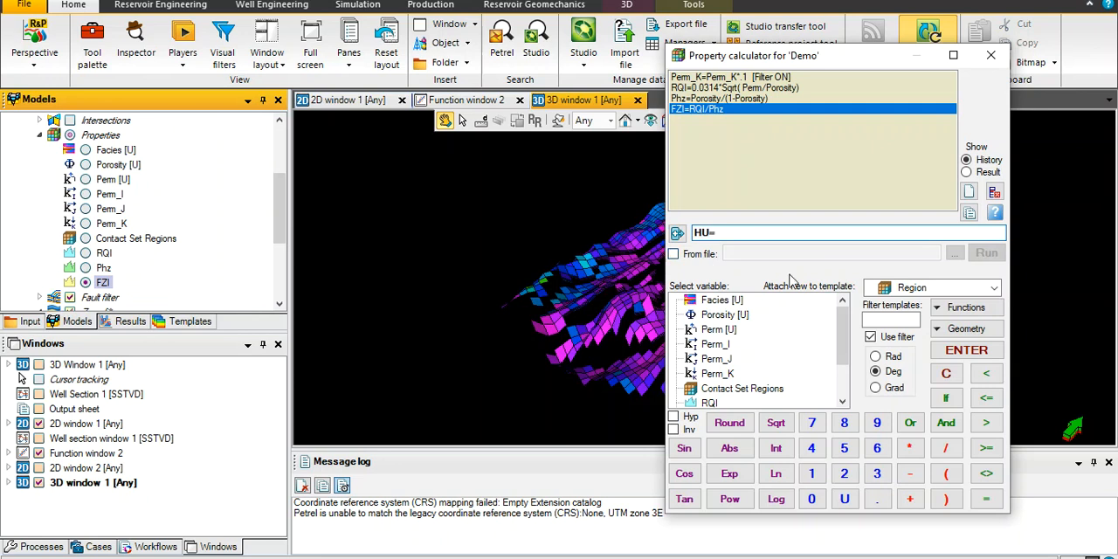
- Run HU=If(FZI<2.1,1,U) to create HU as 1 where FZI is below 2.1
click(946, 399)
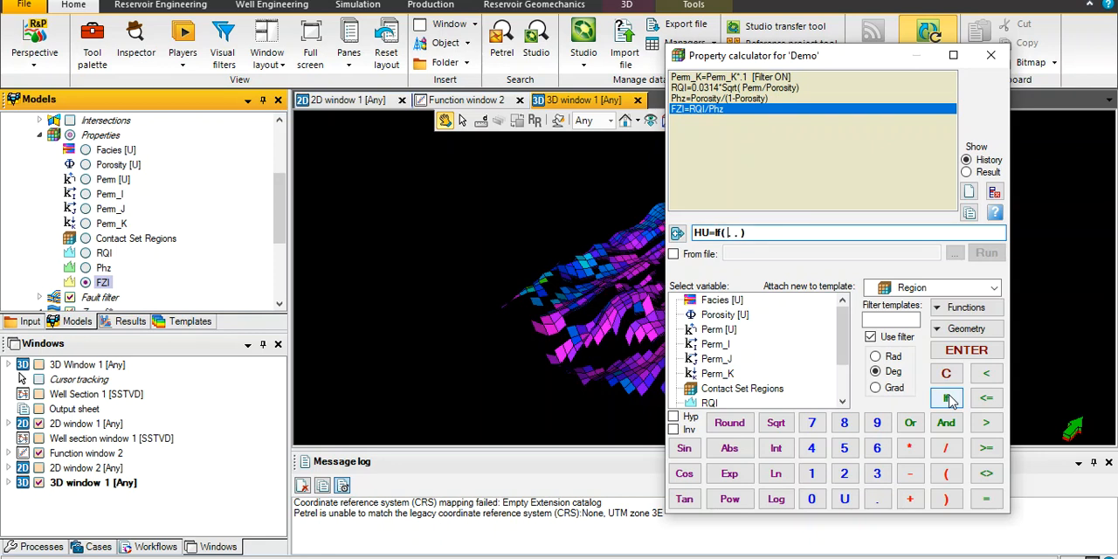
scroll(down, 3)
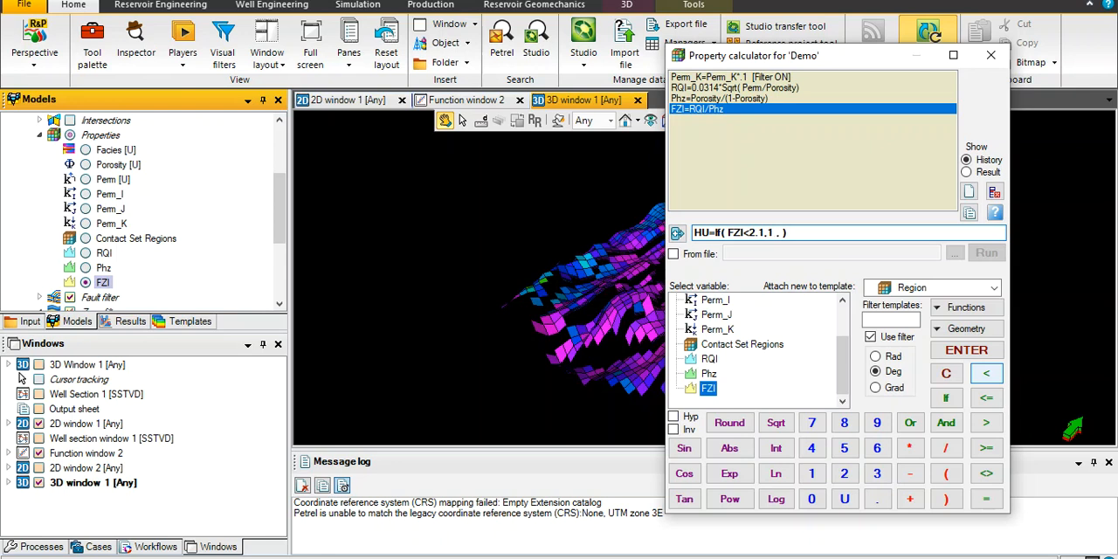
click(844, 500)
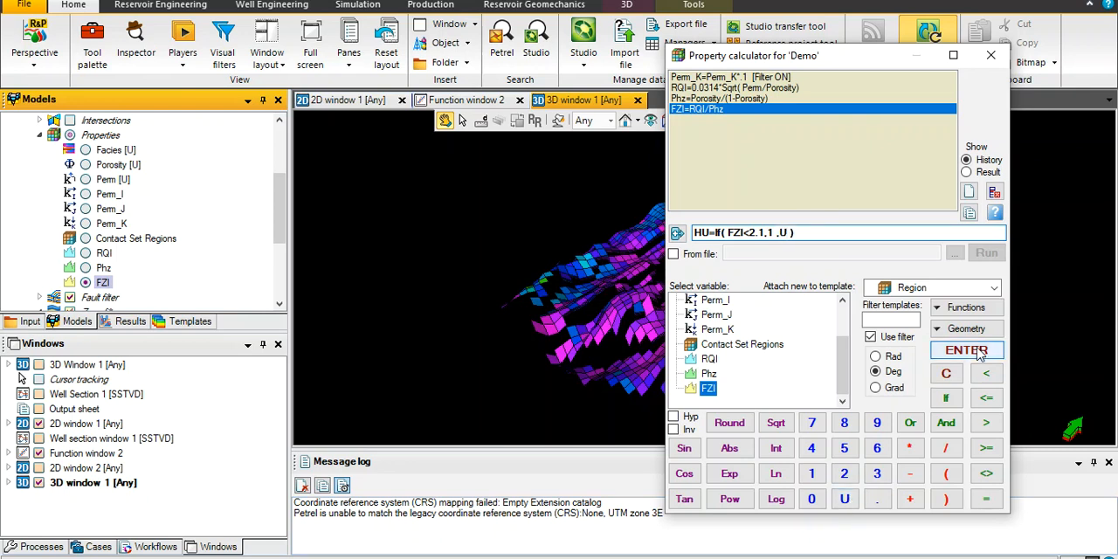
click(968, 349)
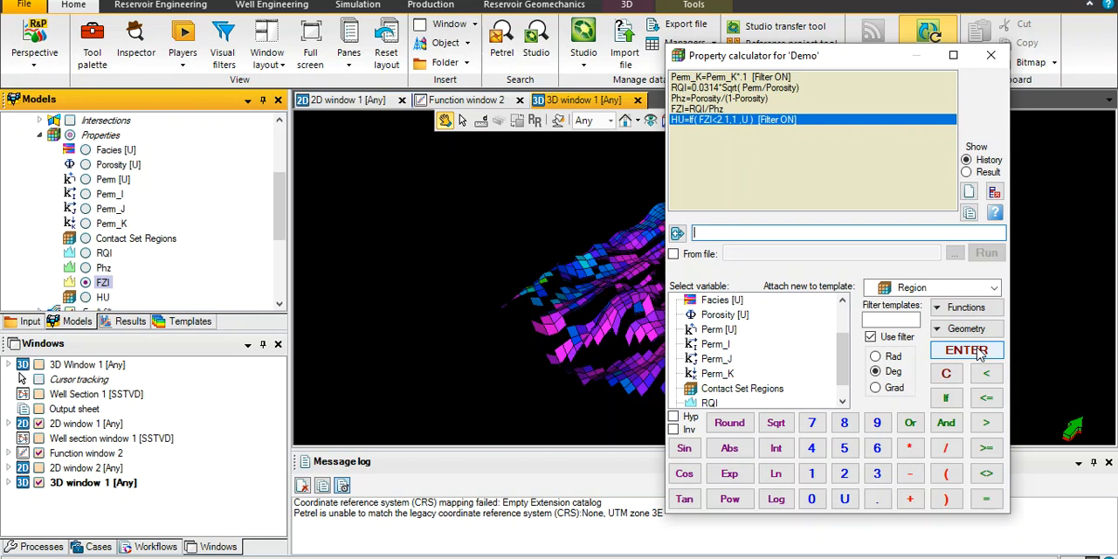
- Run an HU rule for FZI from 2.1 to below 4.2, keeping HU elsewhere, and start the next one
text(HU=If( FZI, ,)
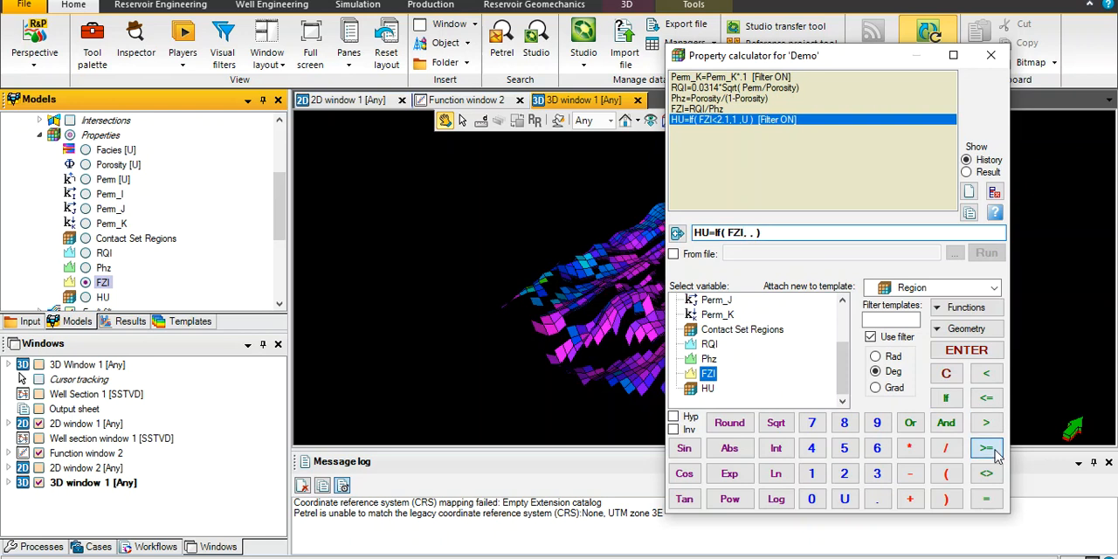
click(985, 447)
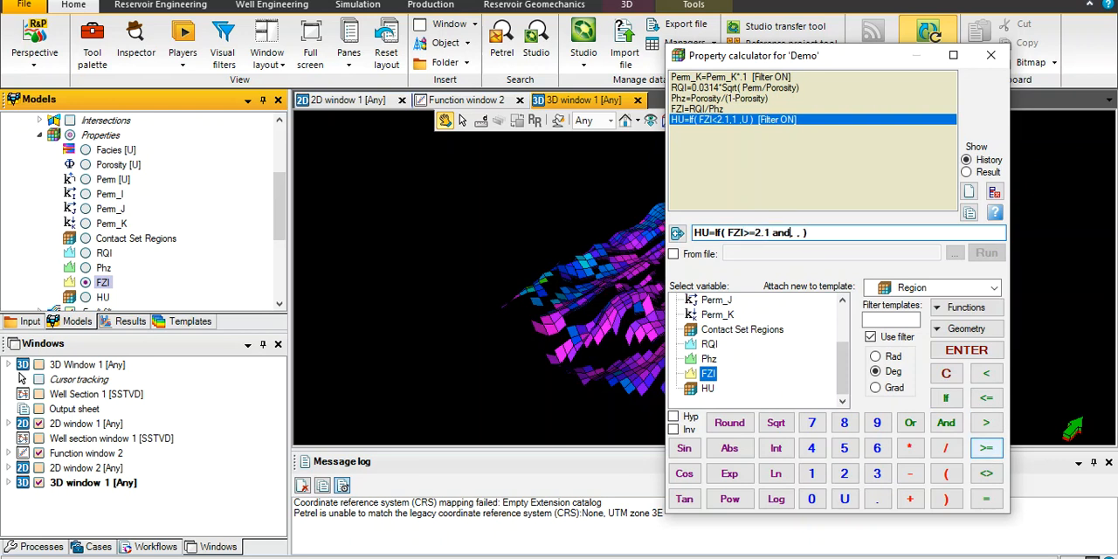
click(985, 422)
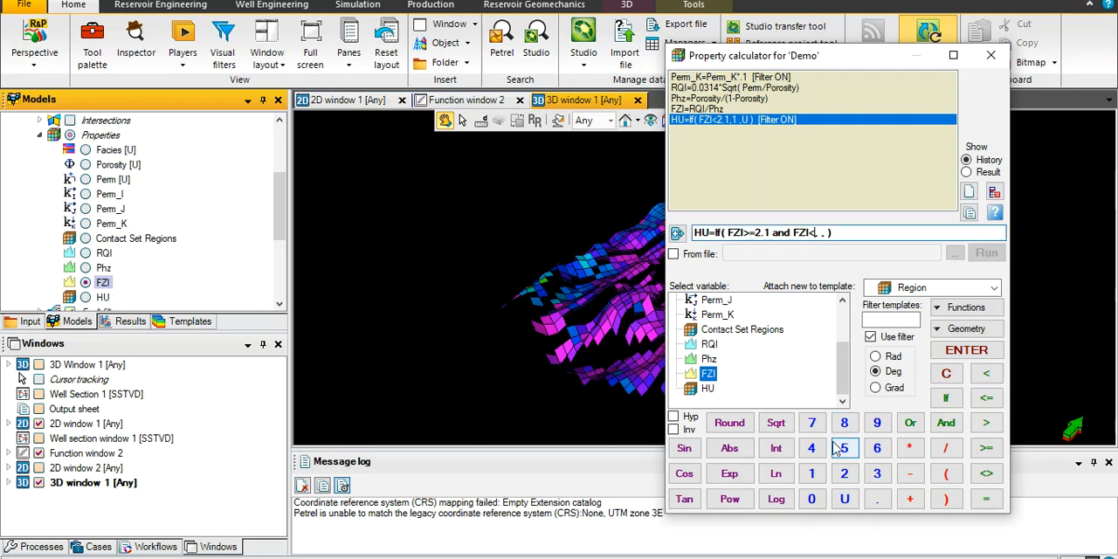
click(810, 447)
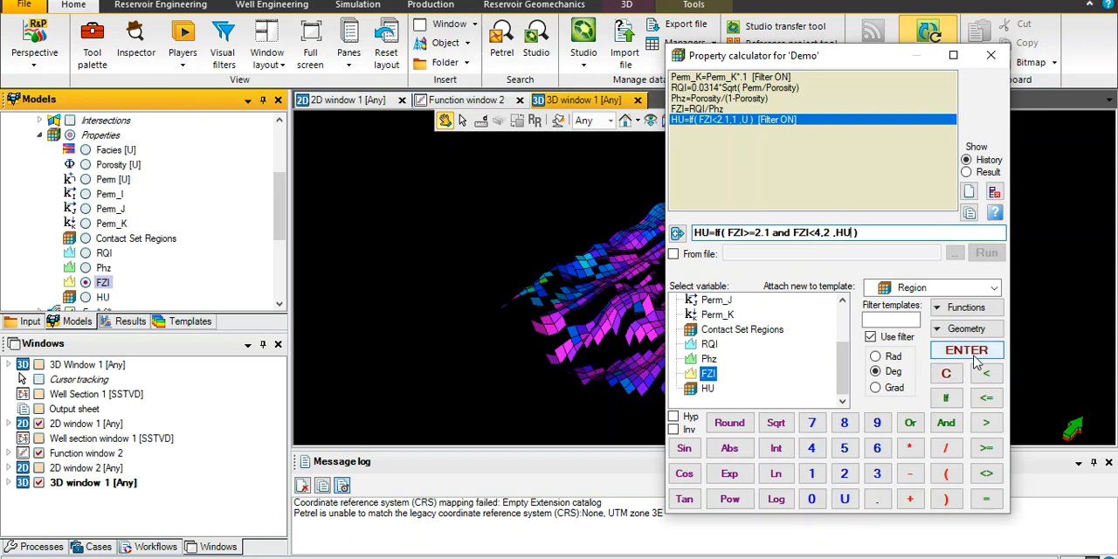
click(966, 349)
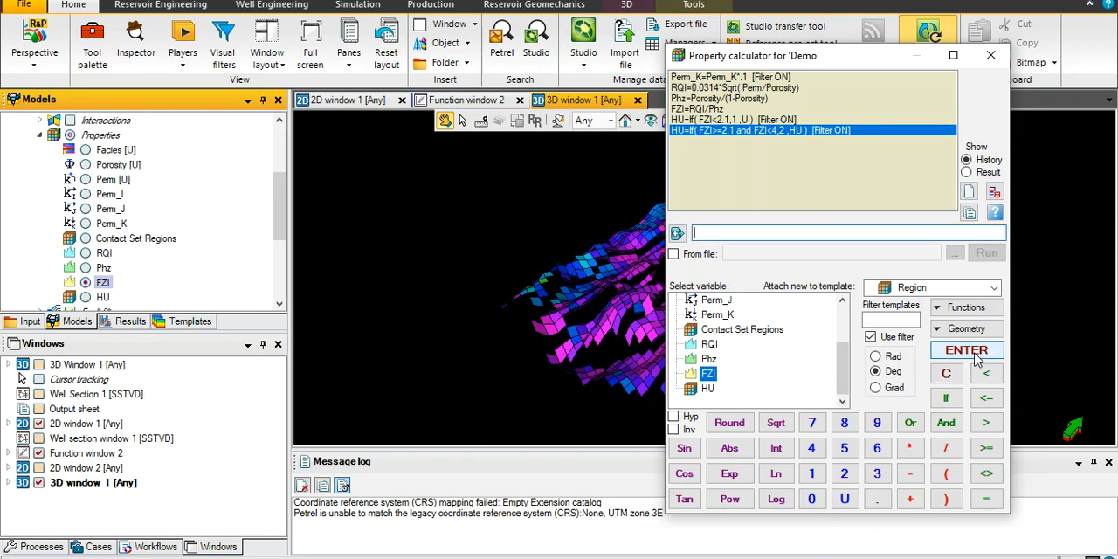
text(HU=)
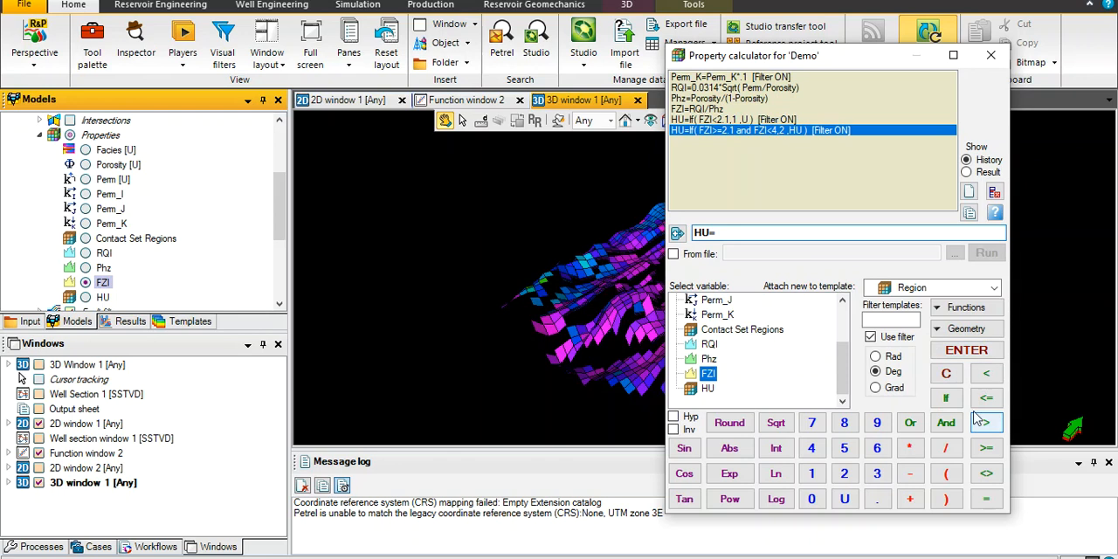
- Build HU=If(FZI>=4 and <5.1,3,HU), which fails with a syntax error
click(947, 398)
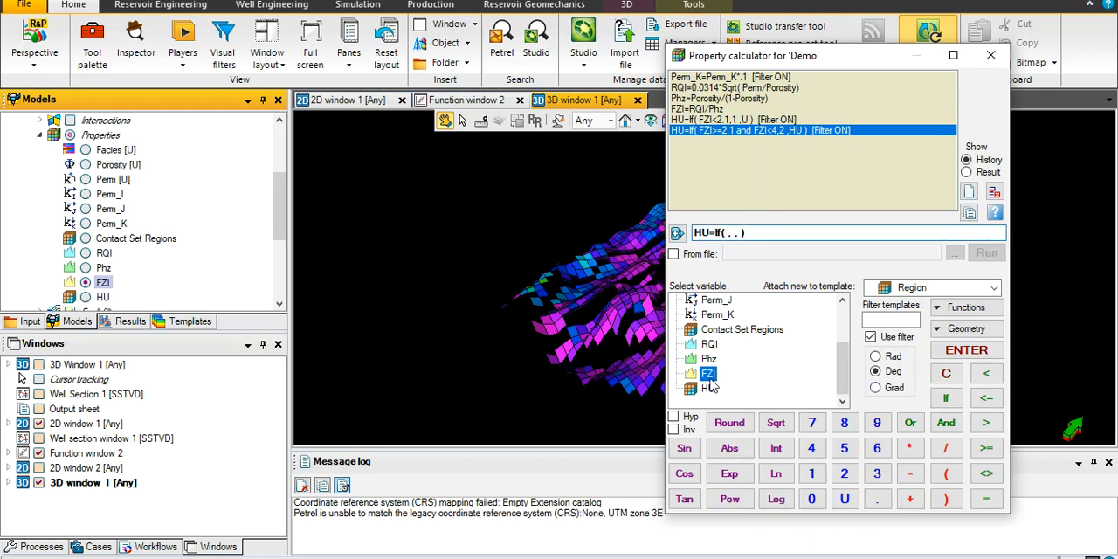
double_click(709, 373)
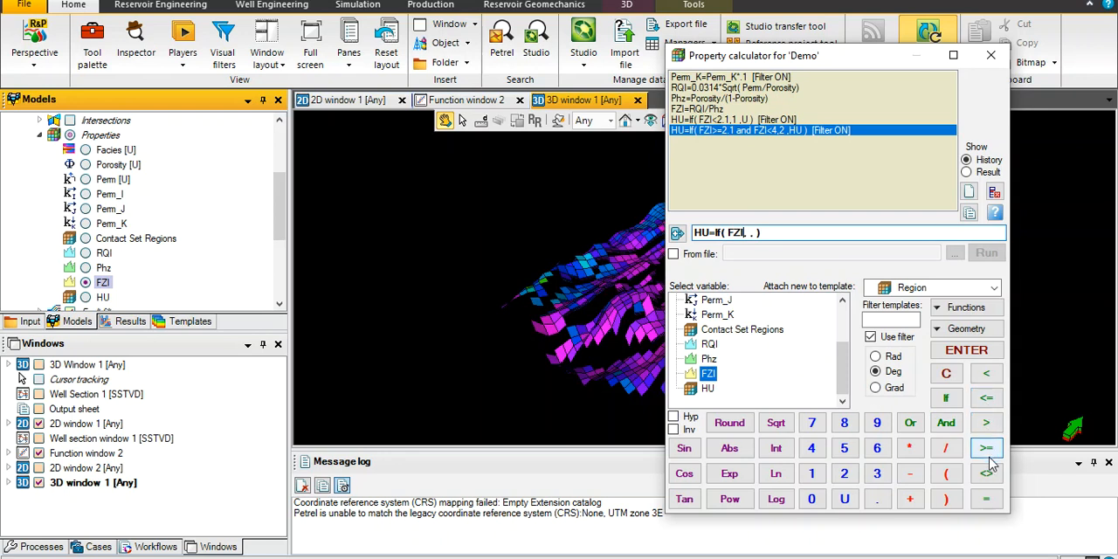
click(985, 447)
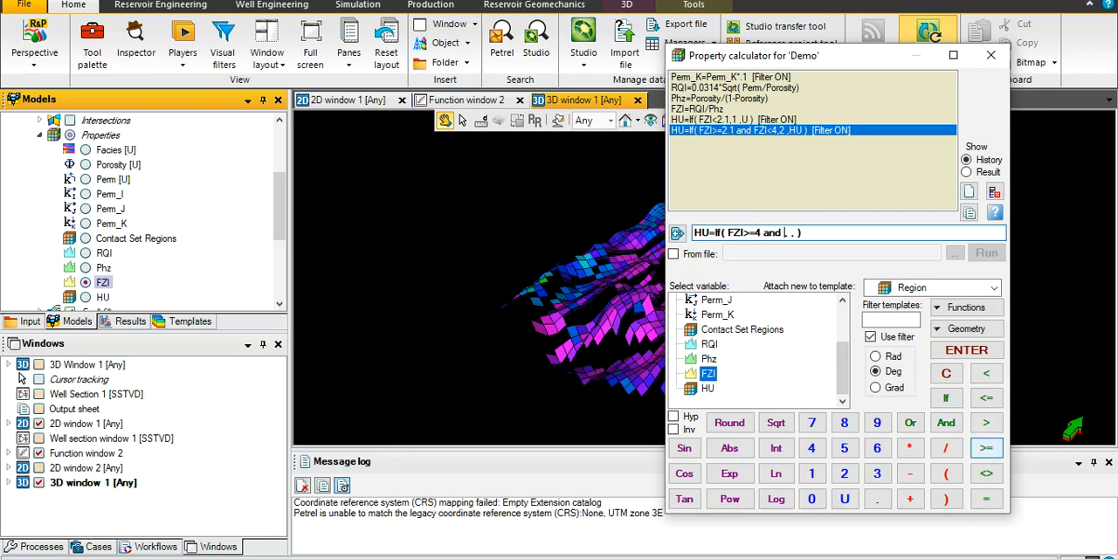
click(985, 374)
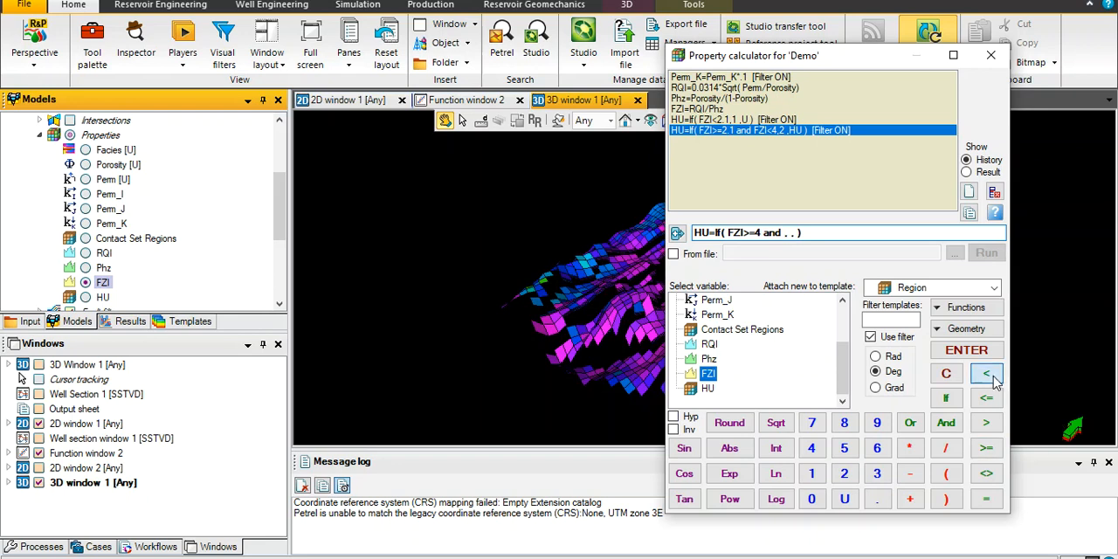
click(986, 373)
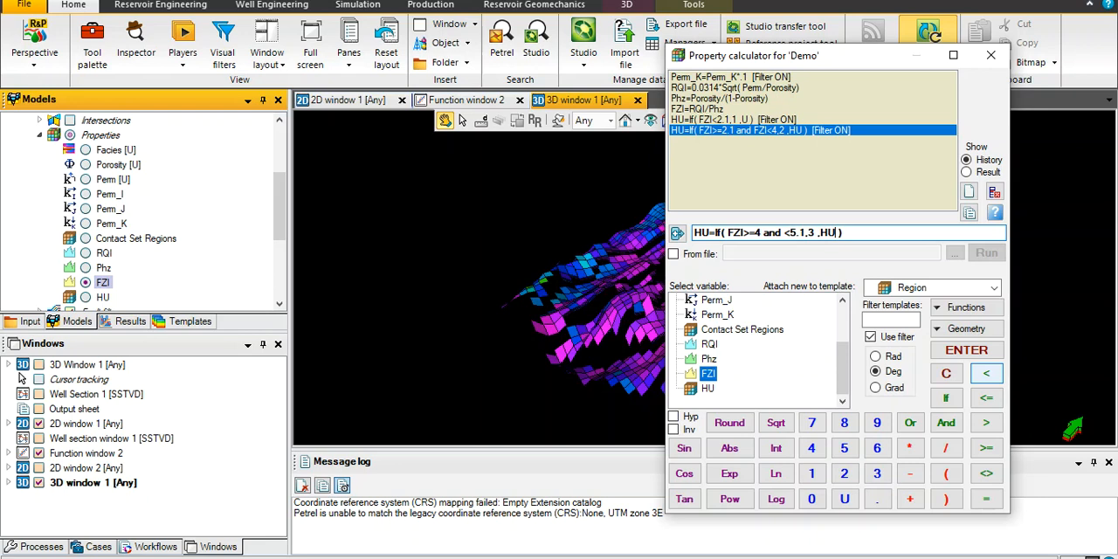
click(966, 349)
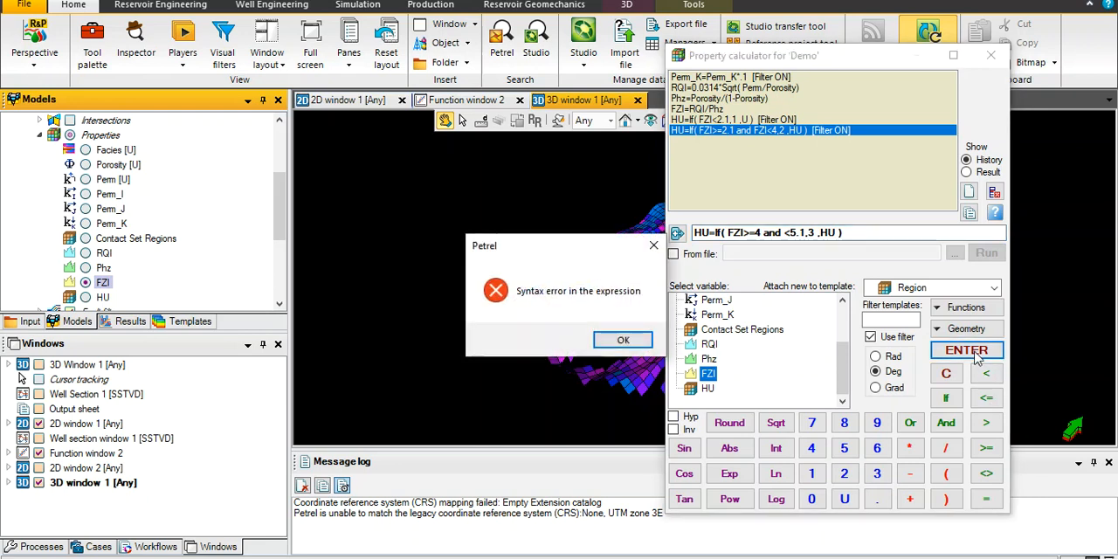
- Fix it to FZI<5.1, run the HU 3 rule and start a new HU expression
click(622, 338)
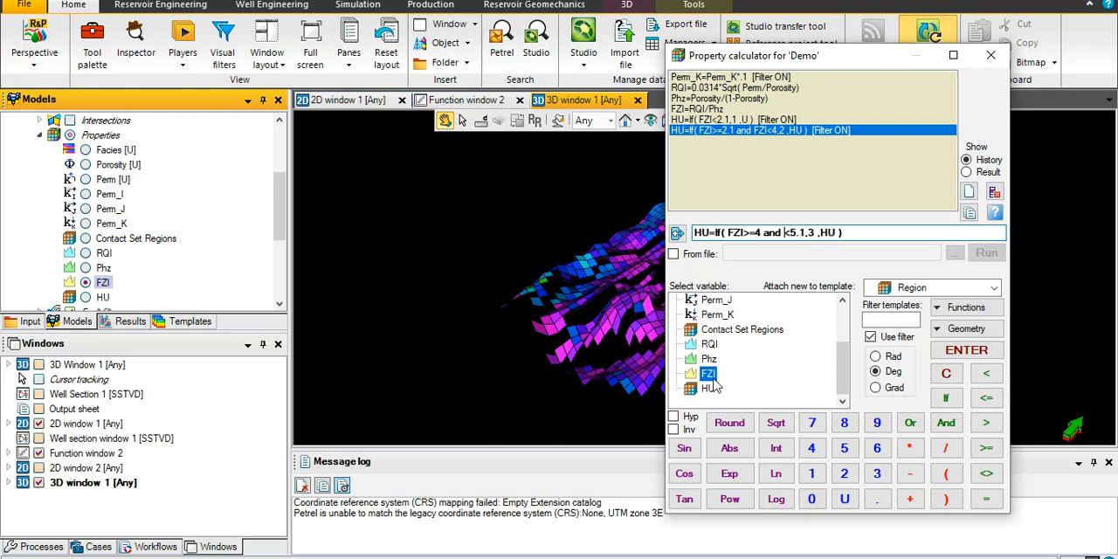
click(966, 349)
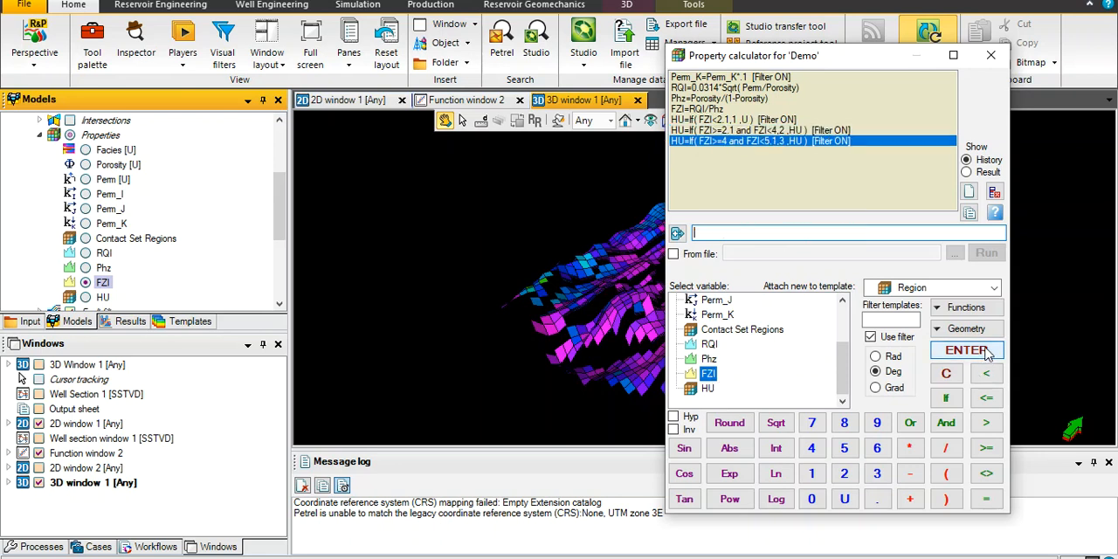
click(707, 388)
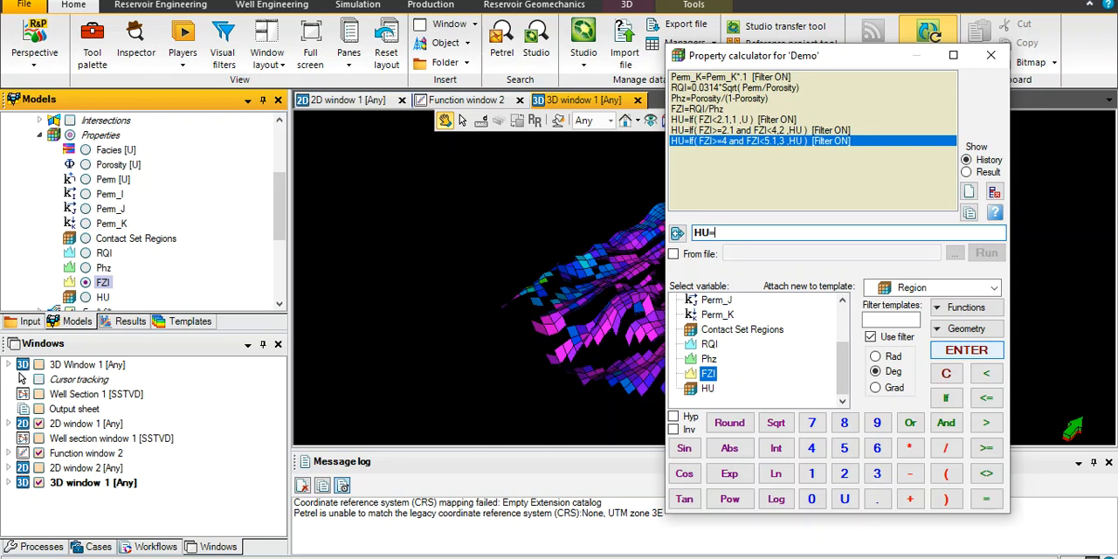
- Run HU=If(FZI>=5.1 and FZI<=7.5,4,HU) to assign unit 4
click(947, 398)
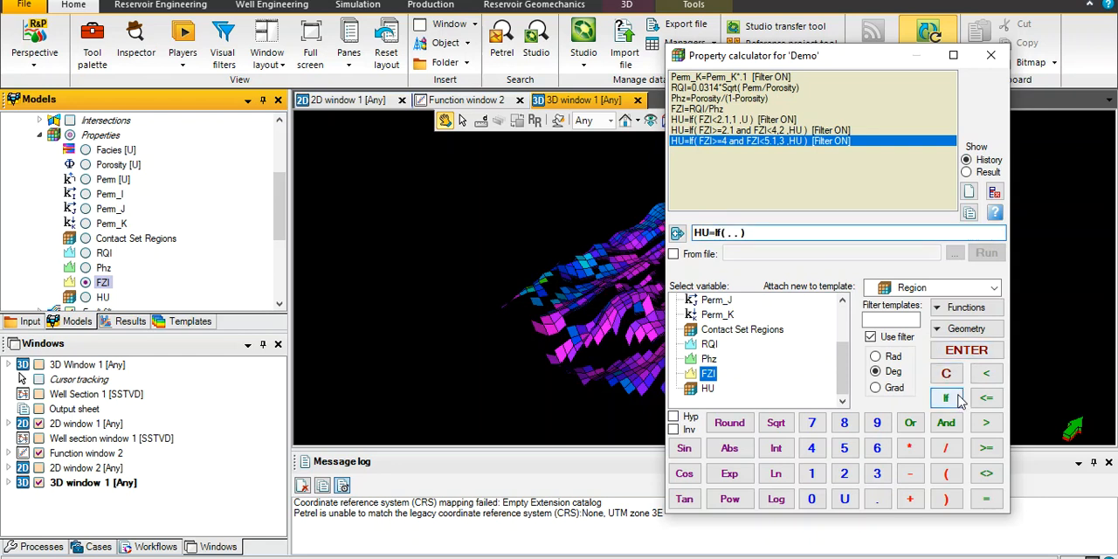
double_click(709, 374)
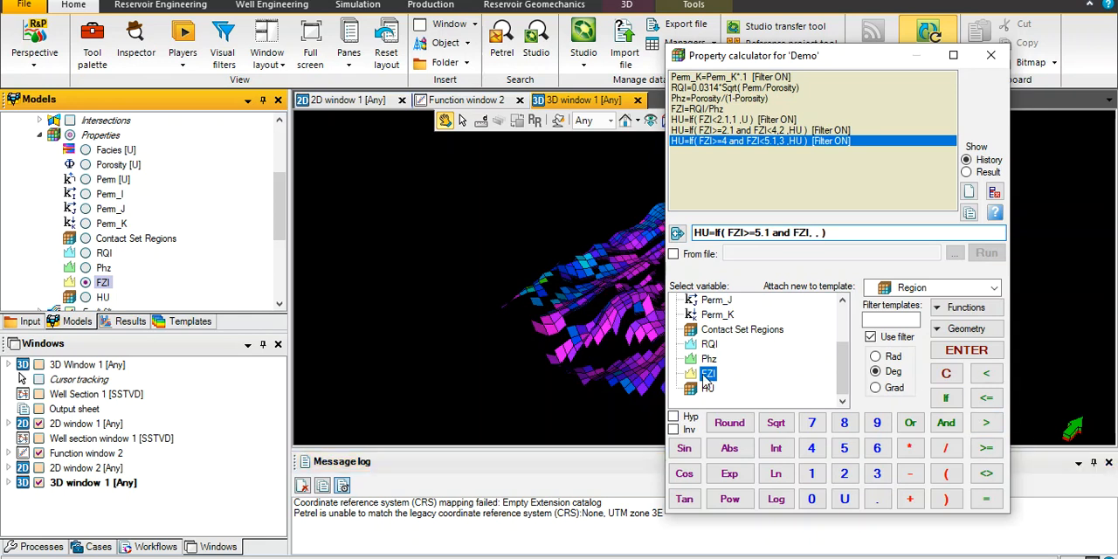
click(985, 398)
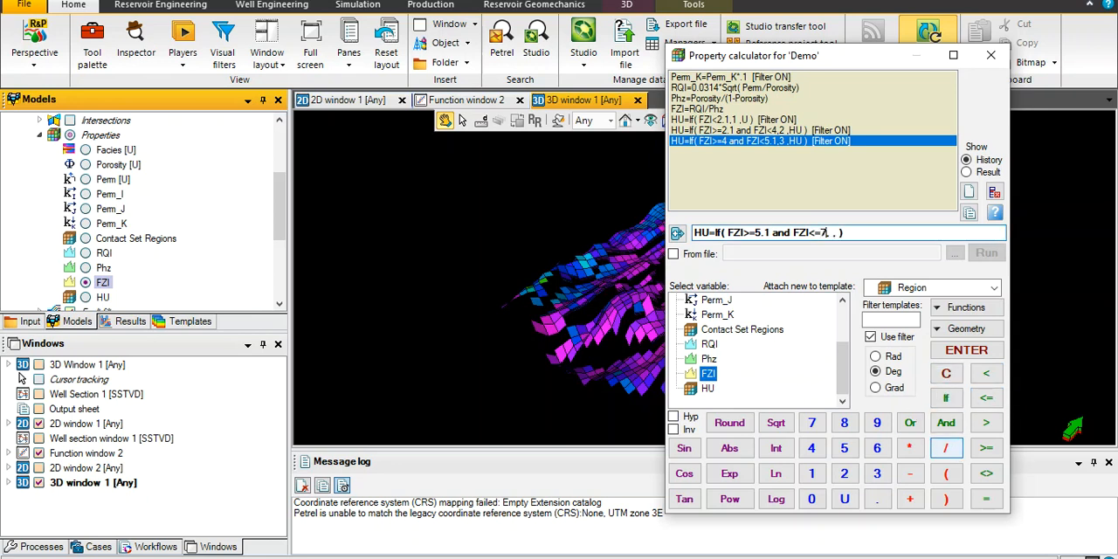
text(.5)
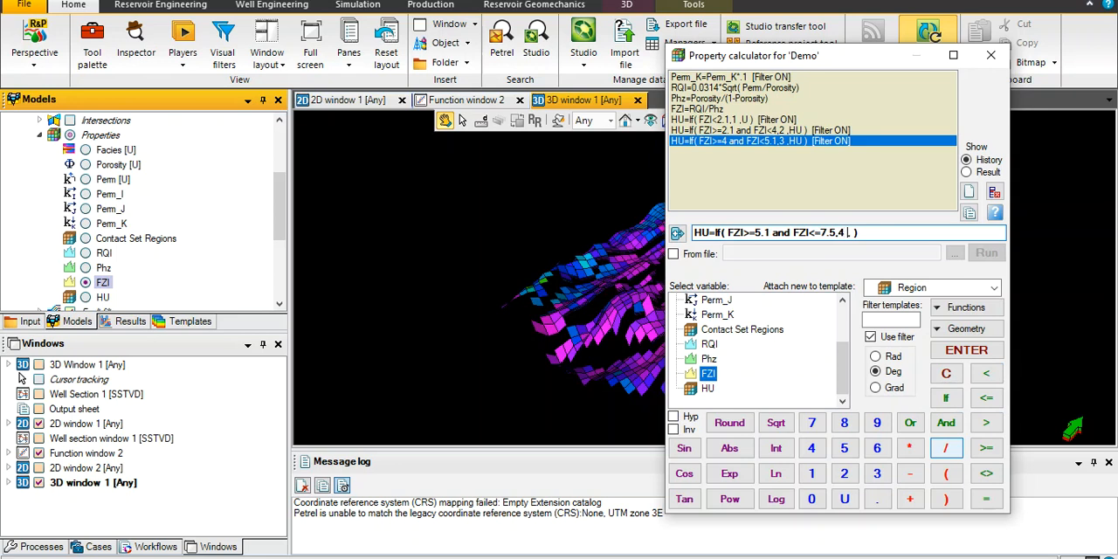
click(708, 387)
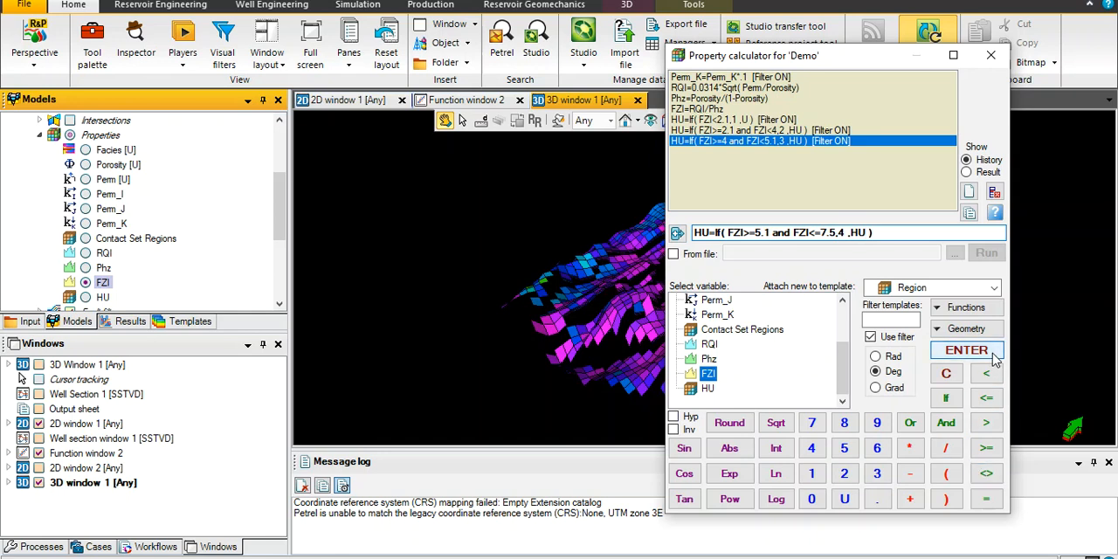
click(966, 350)
text(HU=)
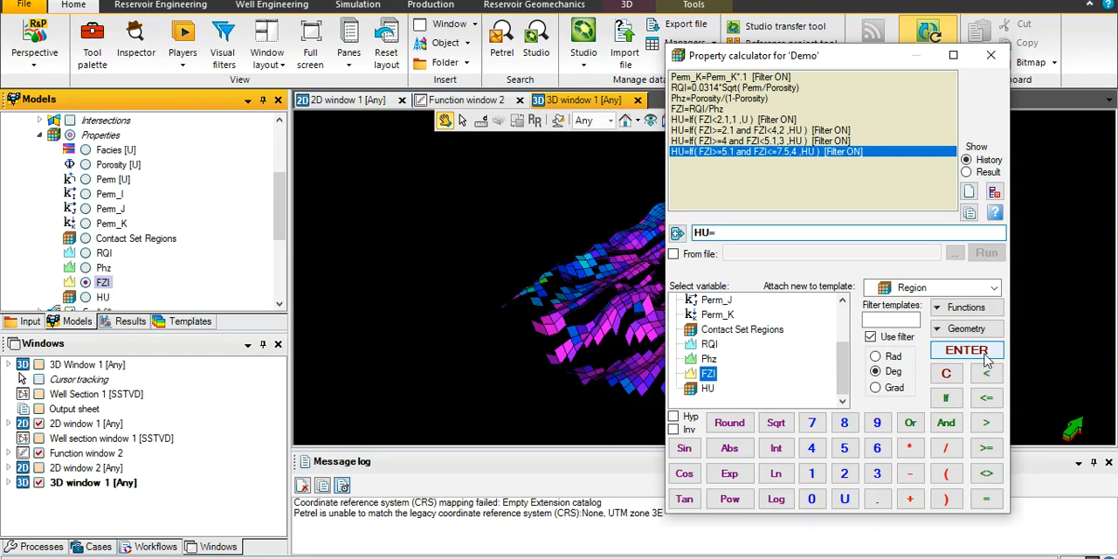
- Run HU=If(FZI>7.5,5,HU) to assign unit 5 and close the calculator
click(946, 398)
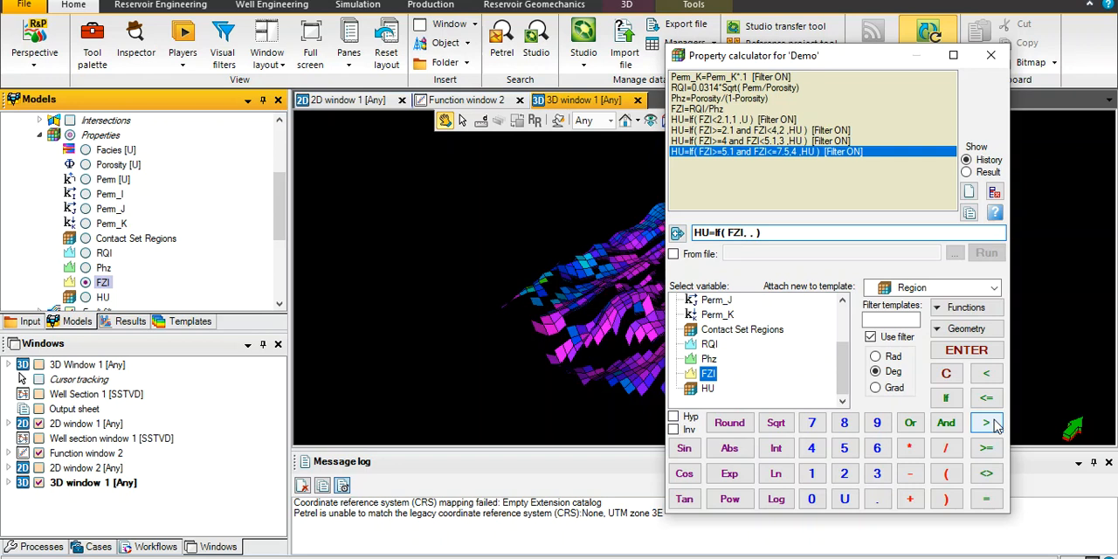
click(985, 423)
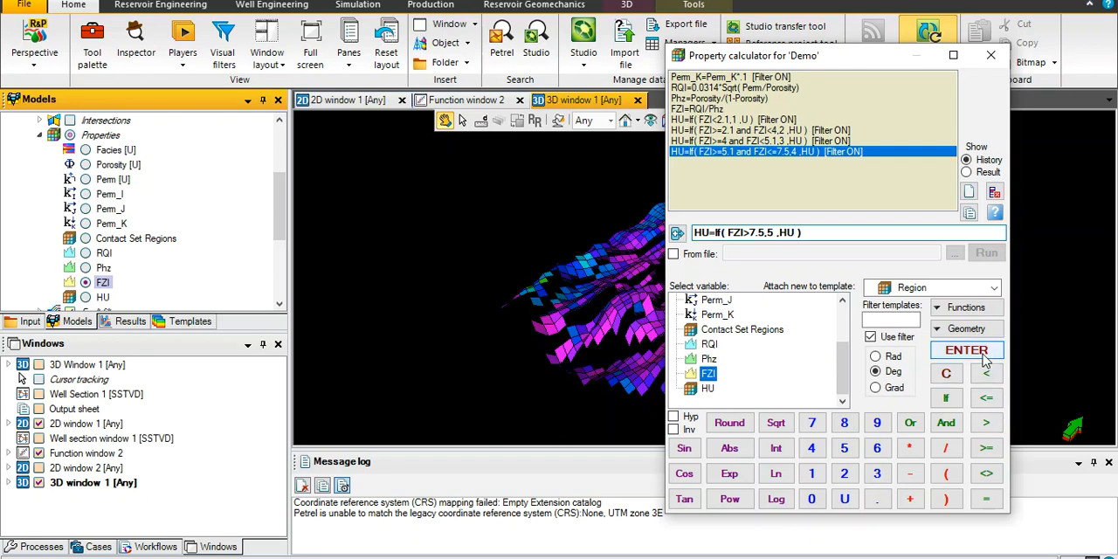
click(966, 349)
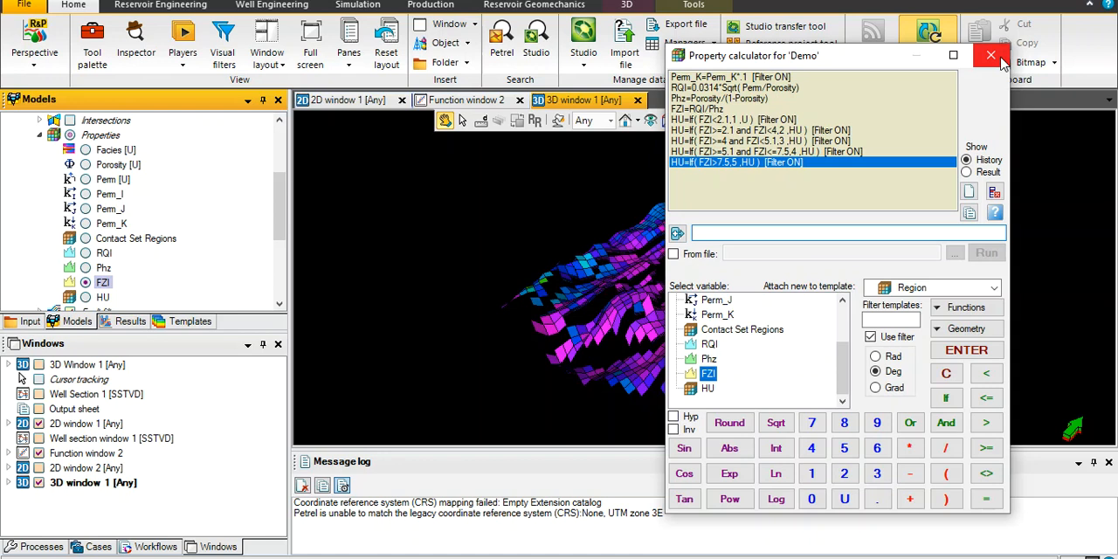
click(990, 56)
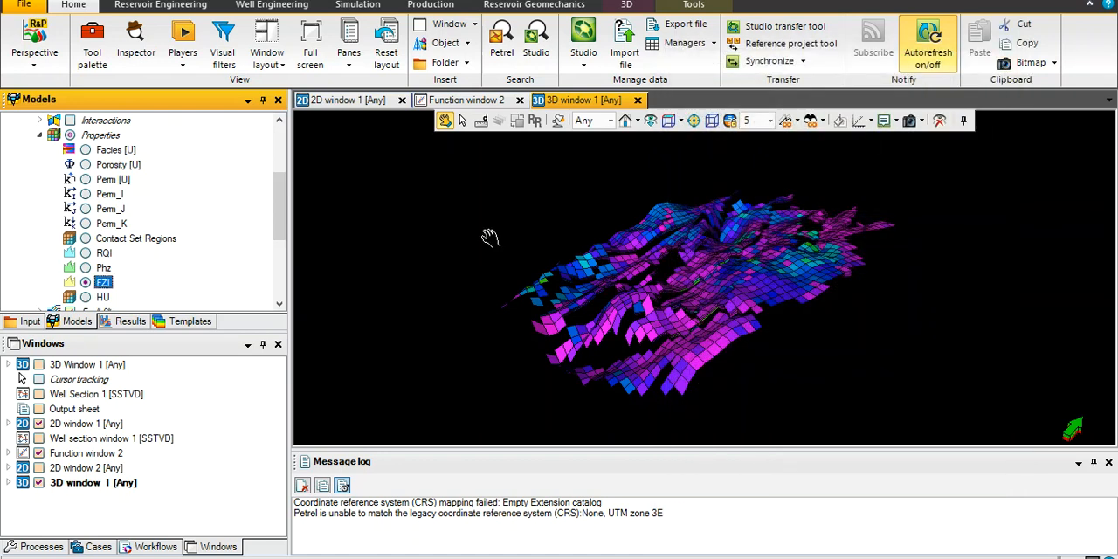
- Colour the Tarbert grid by the new HU property and bring up HU's options
scroll(down, 3)
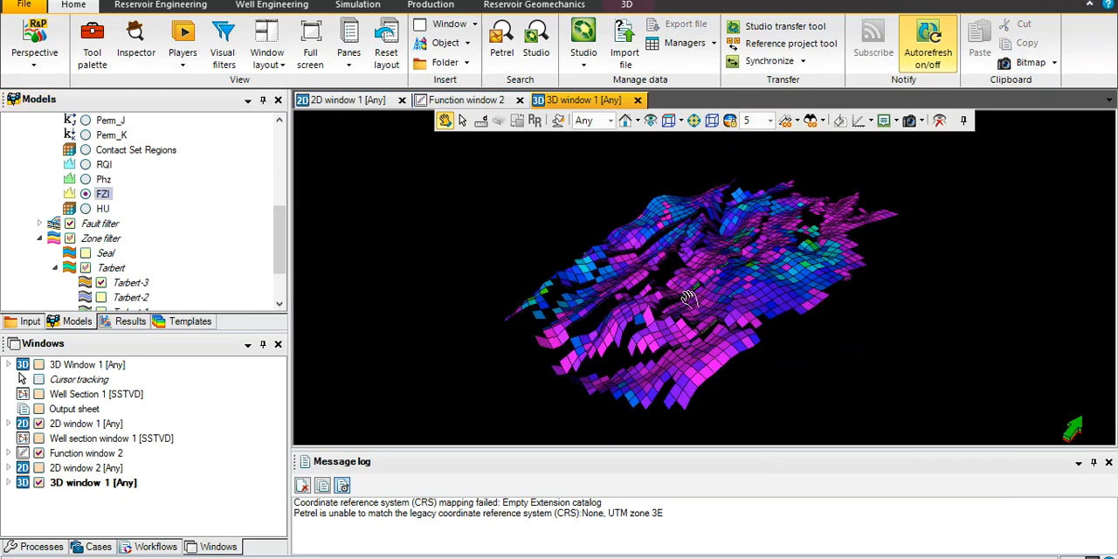
drag(690, 297, 754, 384)
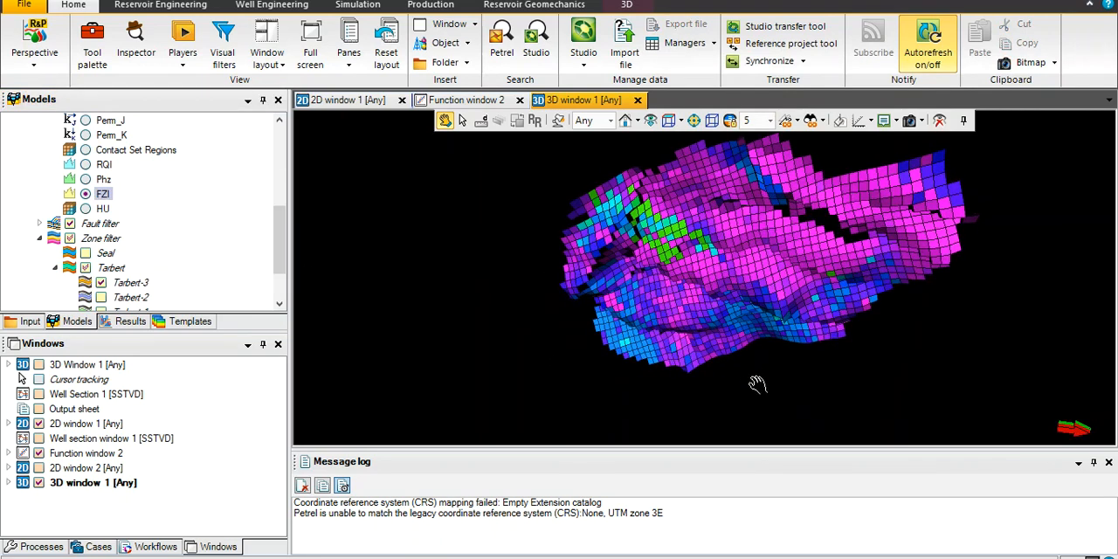
drag(758, 384, 663, 294)
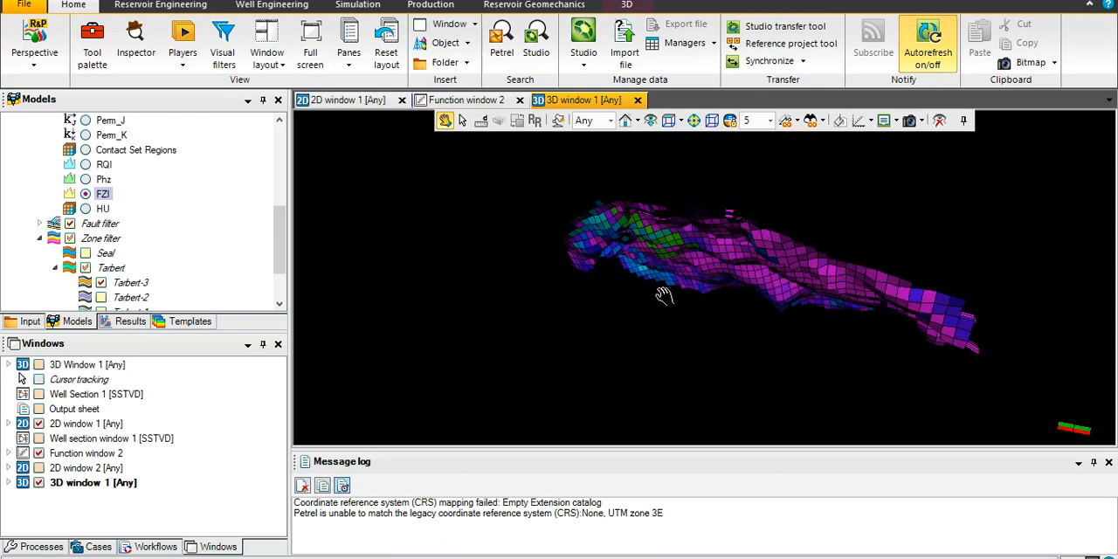
drag(664, 293, 839, 358)
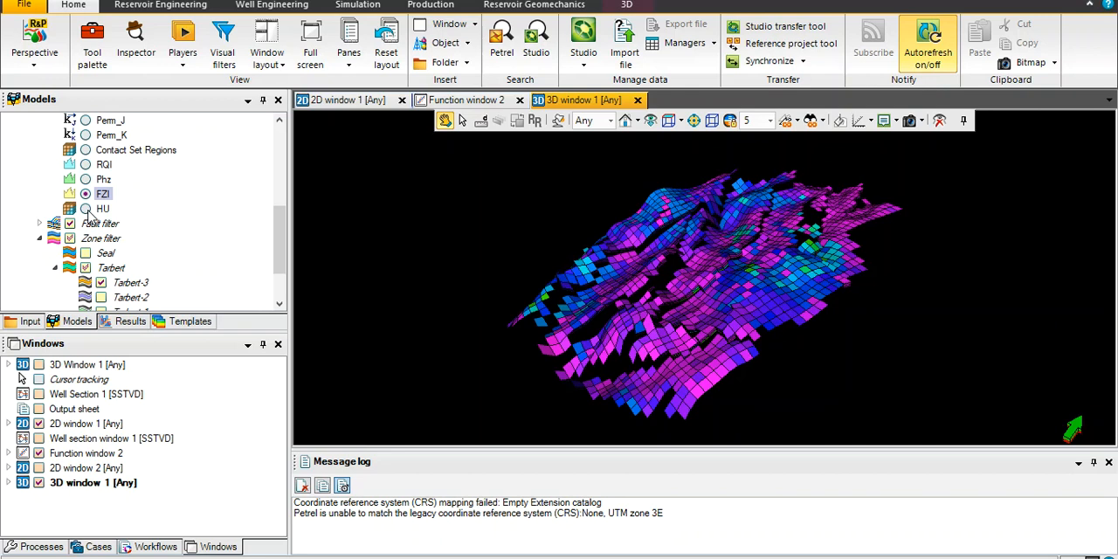
click(85, 208)
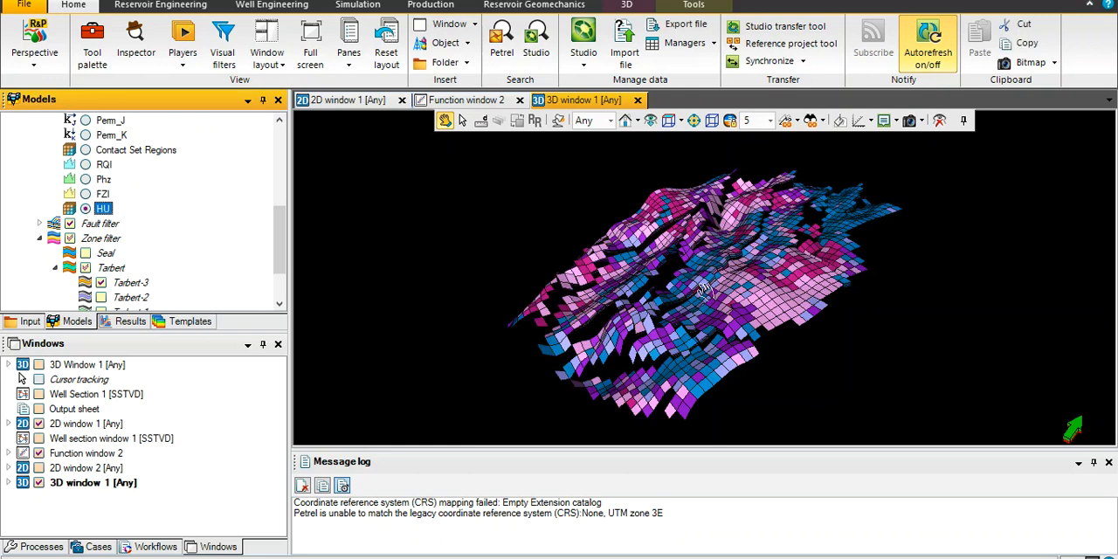
mouse_move(702, 283)
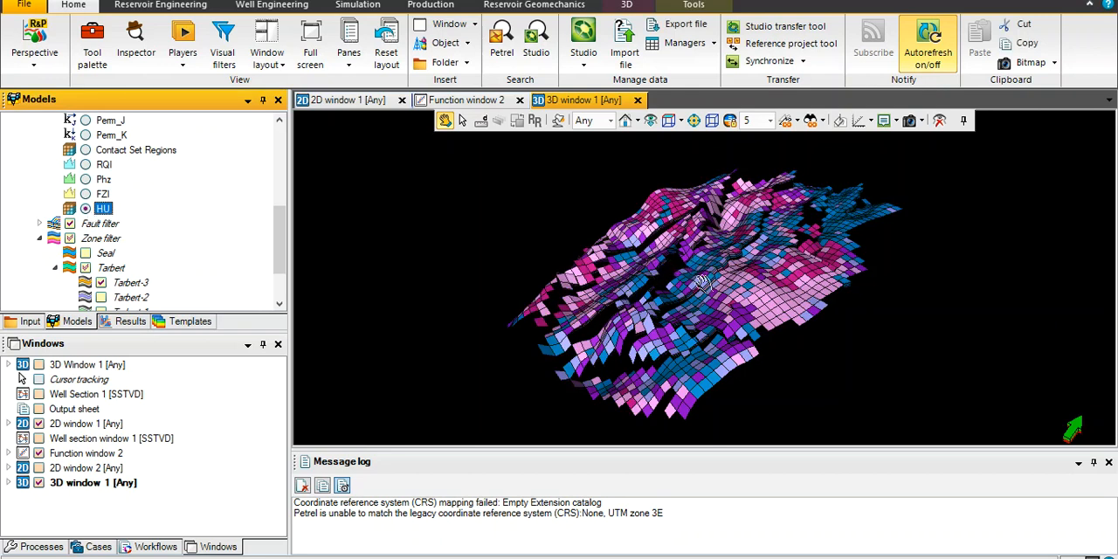
mouse_move(478, 259)
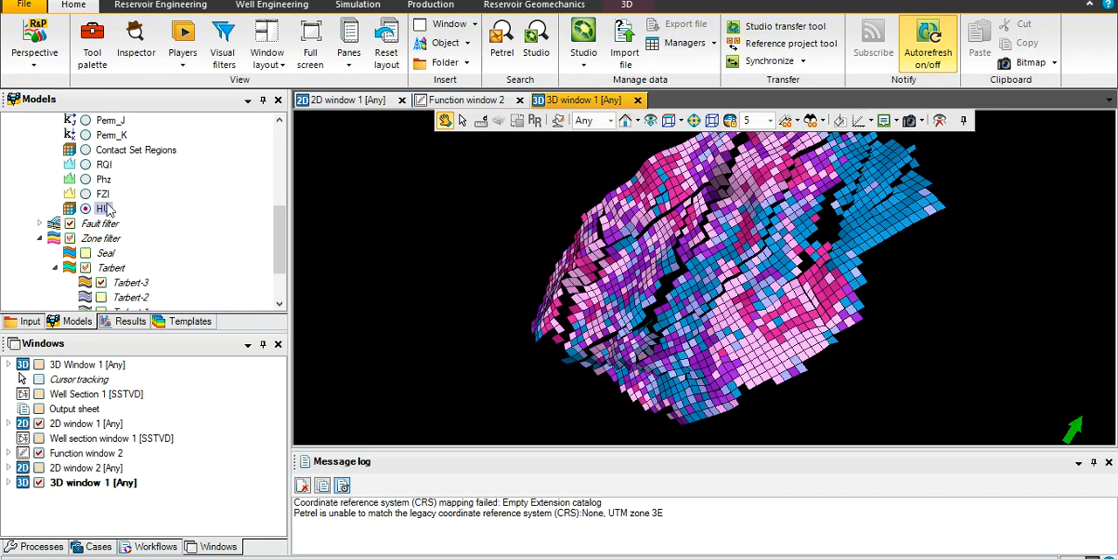
mouse_move(849, 220)
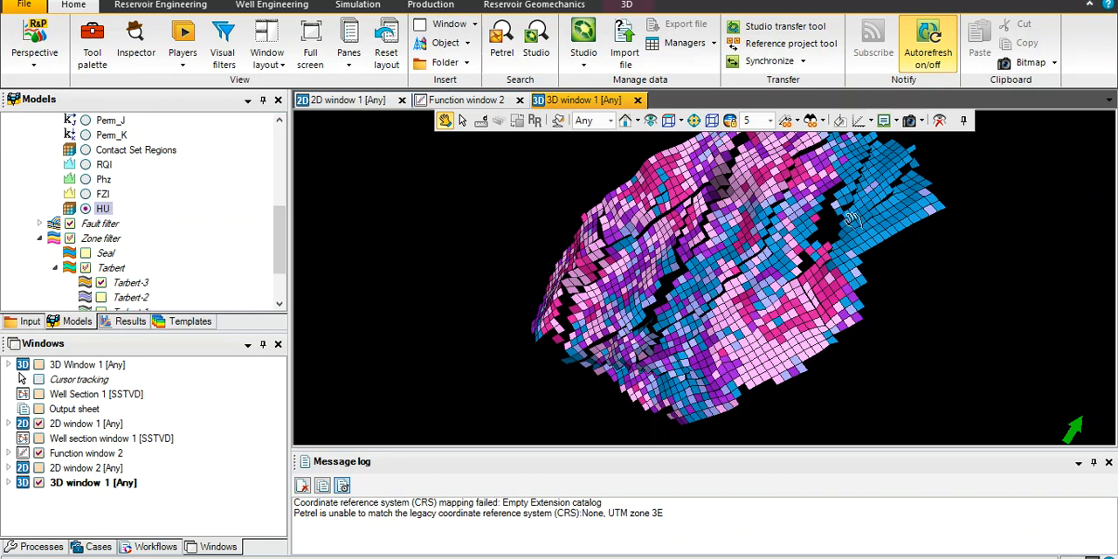
mouse_move(759, 266)
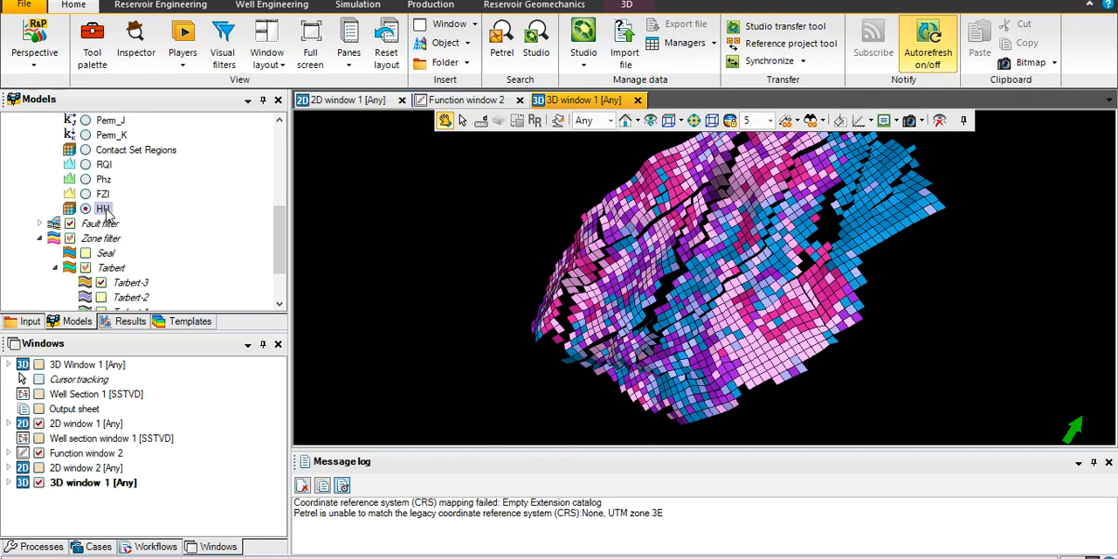
right_click(103, 208)
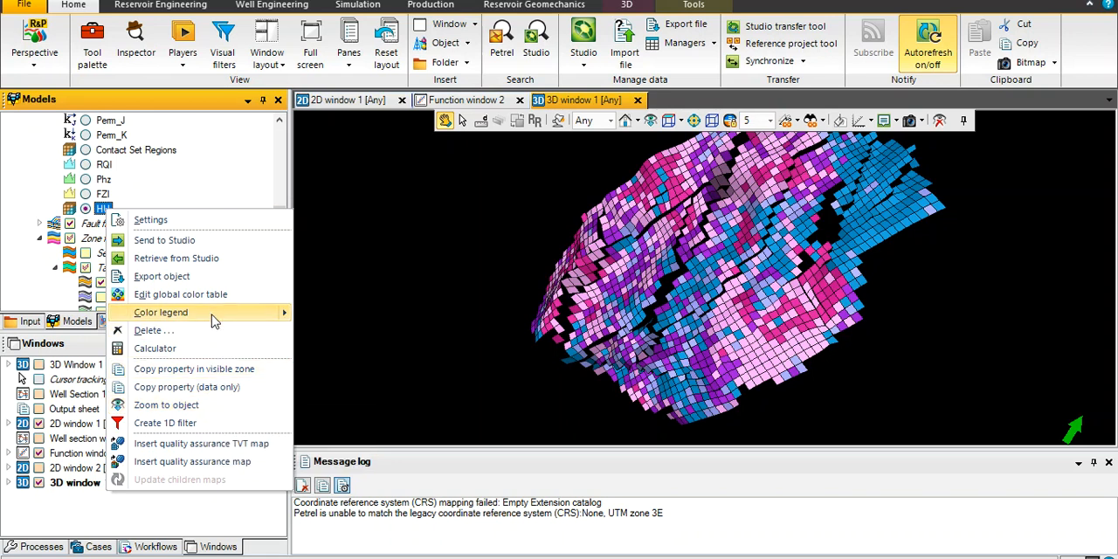
- Show the HU colour legend in the 3D window and bring up HU's options again
click(161, 311)
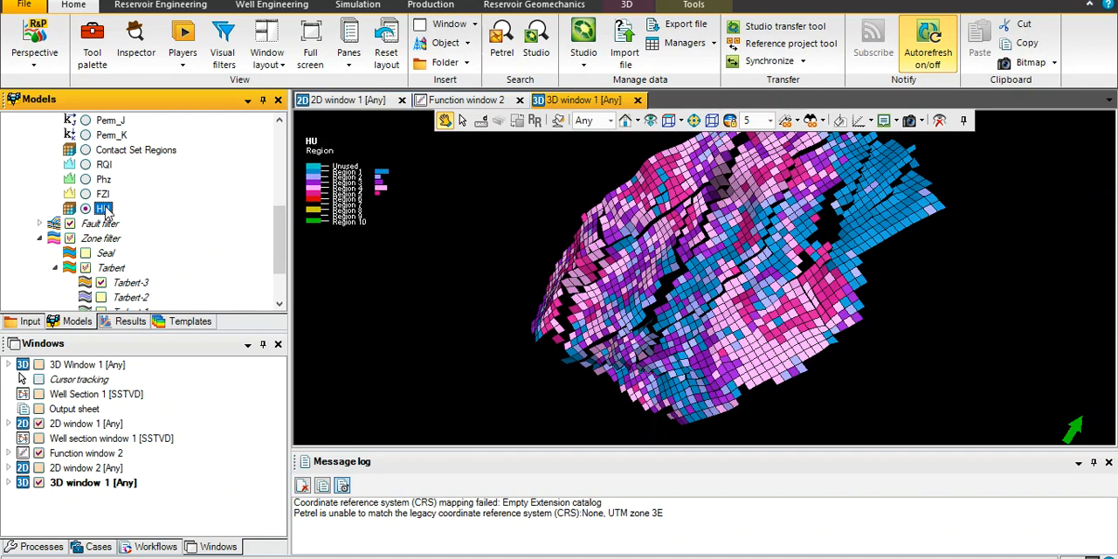
right_click(105, 208)
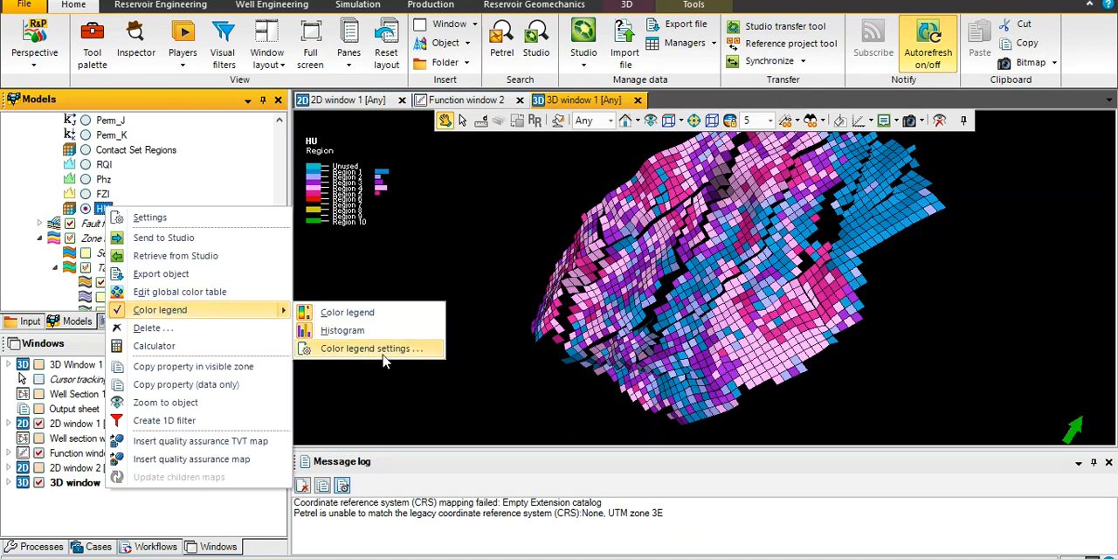
mouse_move(180, 292)
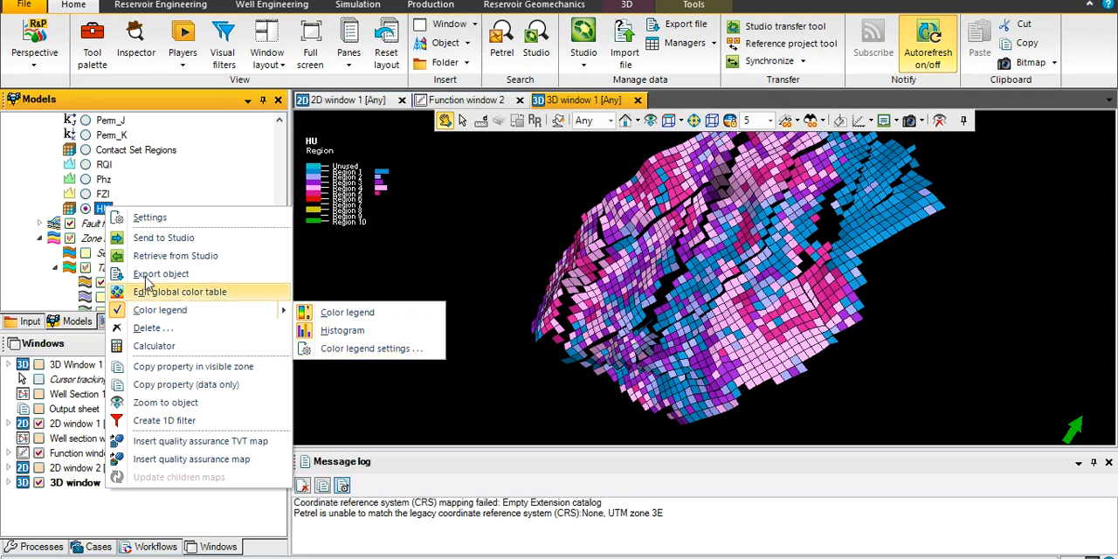
mouse_move(199, 292)
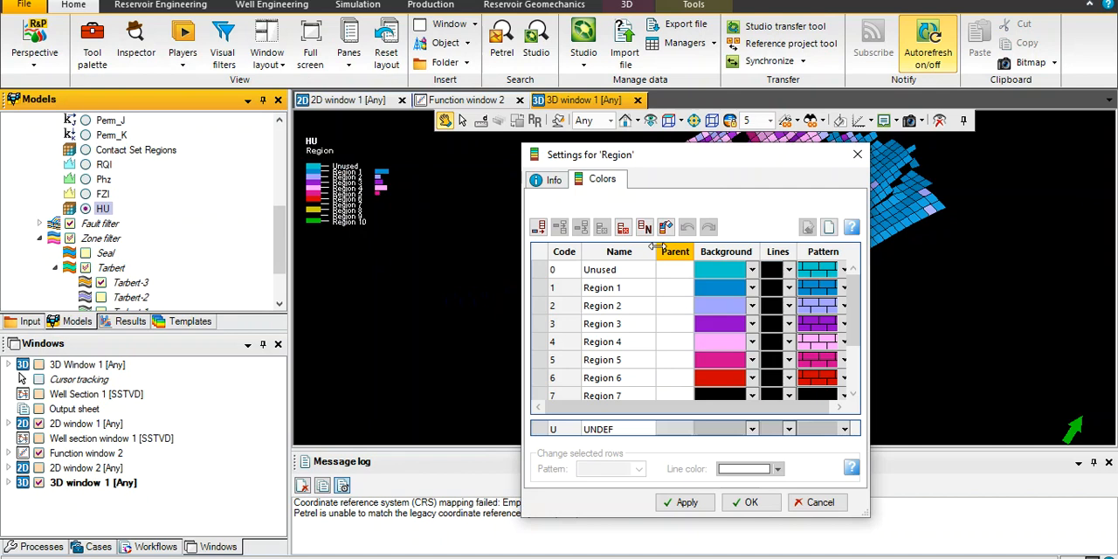
mouse_move(644, 227)
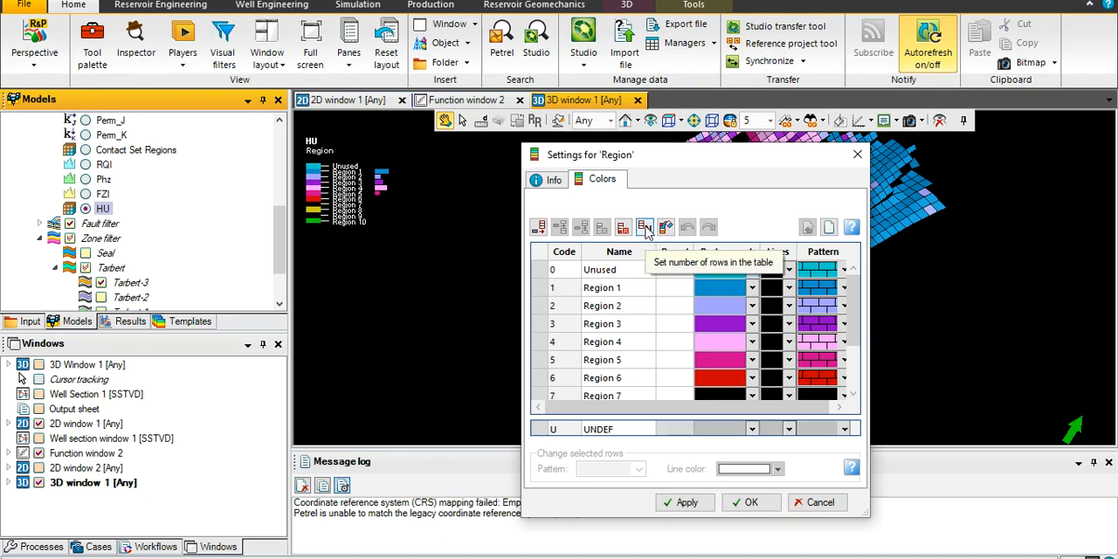
- Set the HU colour table to 5 rows (Unused, Region 1-4) and apply it to the grid
click(643, 227)
text(5)
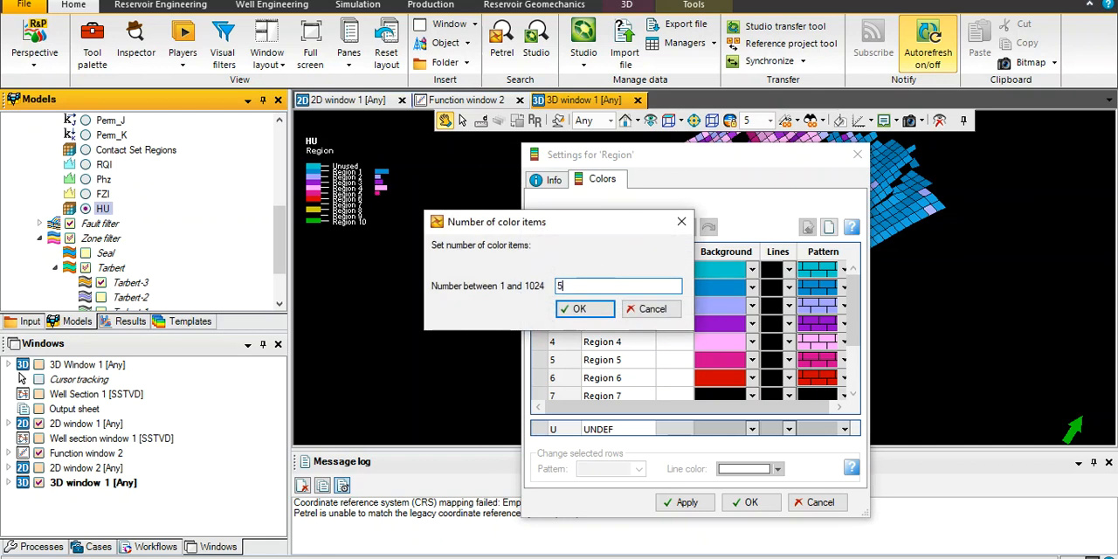
click(578, 307)
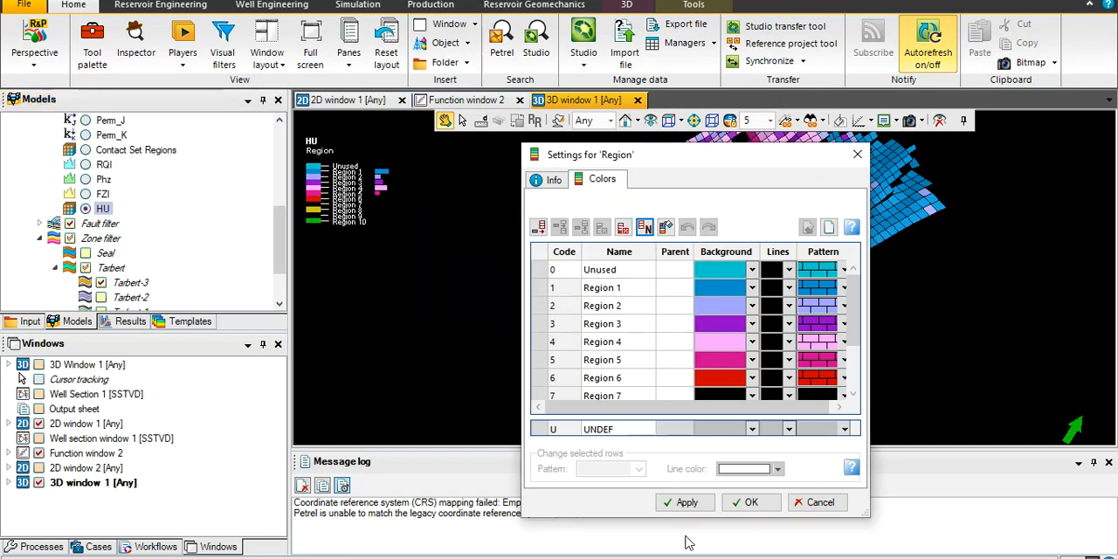
click(685, 503)
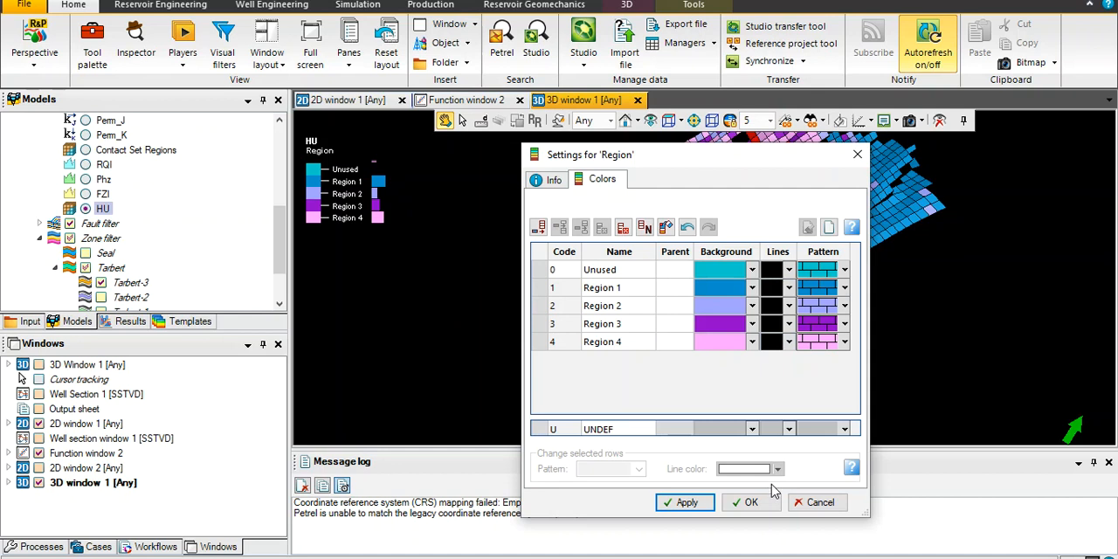
click(749, 504)
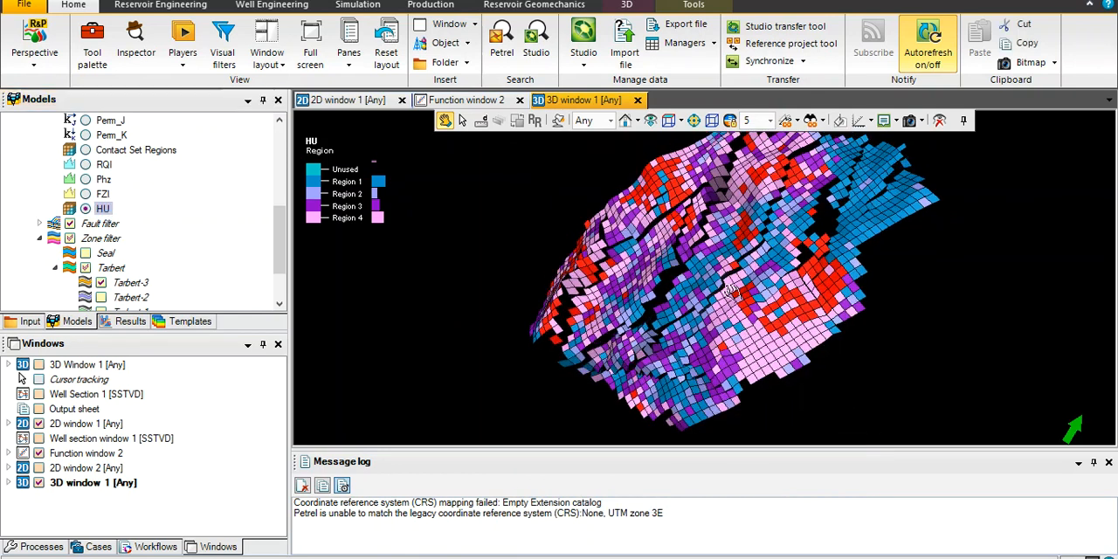
- Turn the grid, switch the Tarbert zone filter so no HU cells show, and bring up HU's options
drag(730, 293, 381, 271)
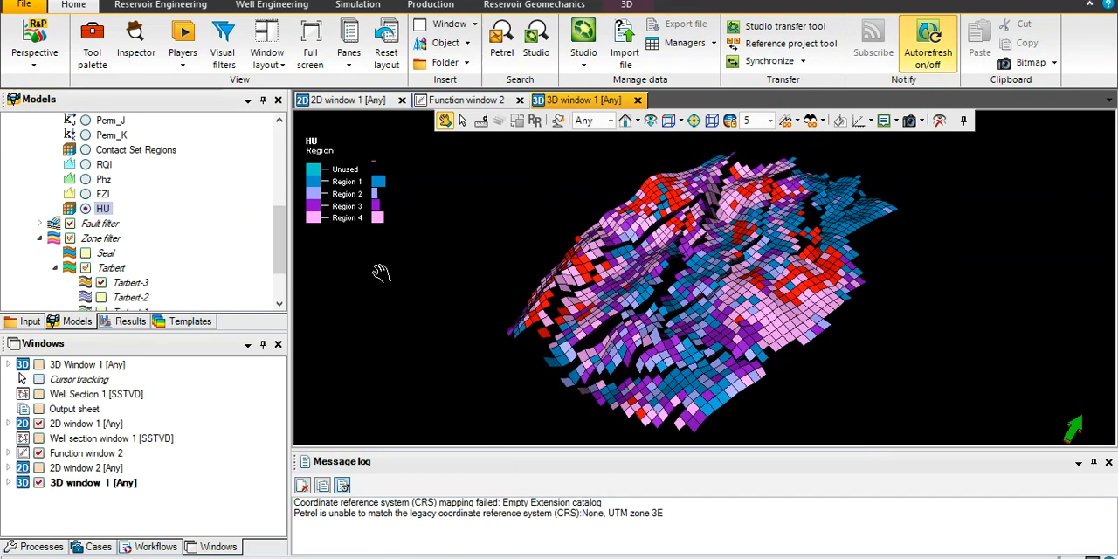
mouse_move(279, 244)
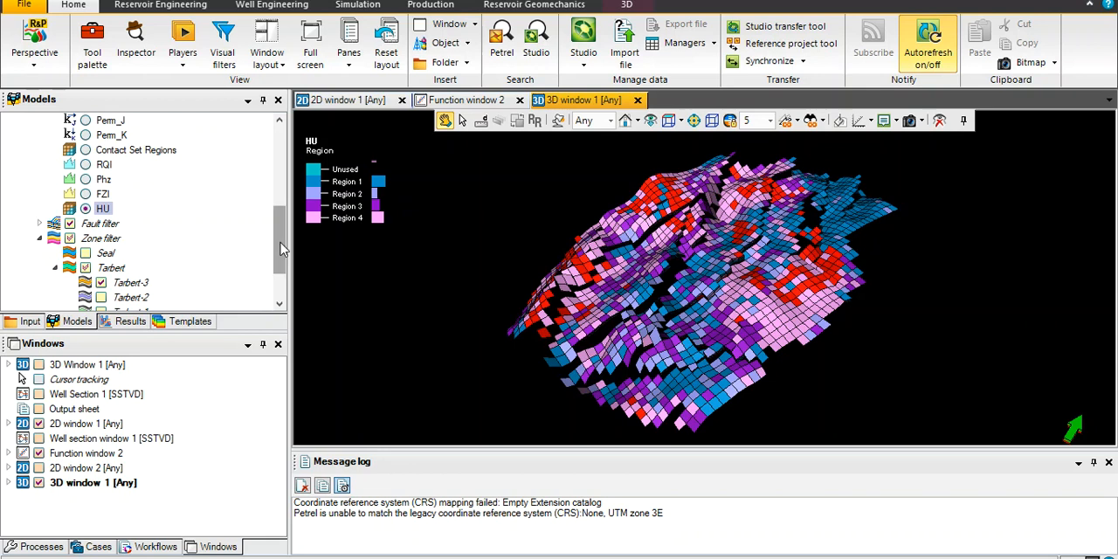
scroll(down, 3)
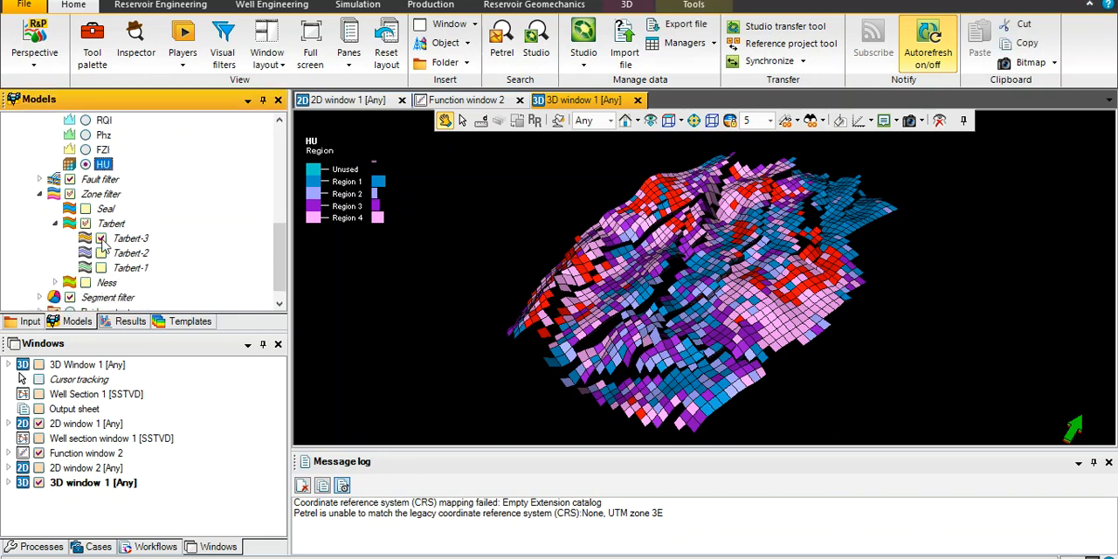
click(102, 238)
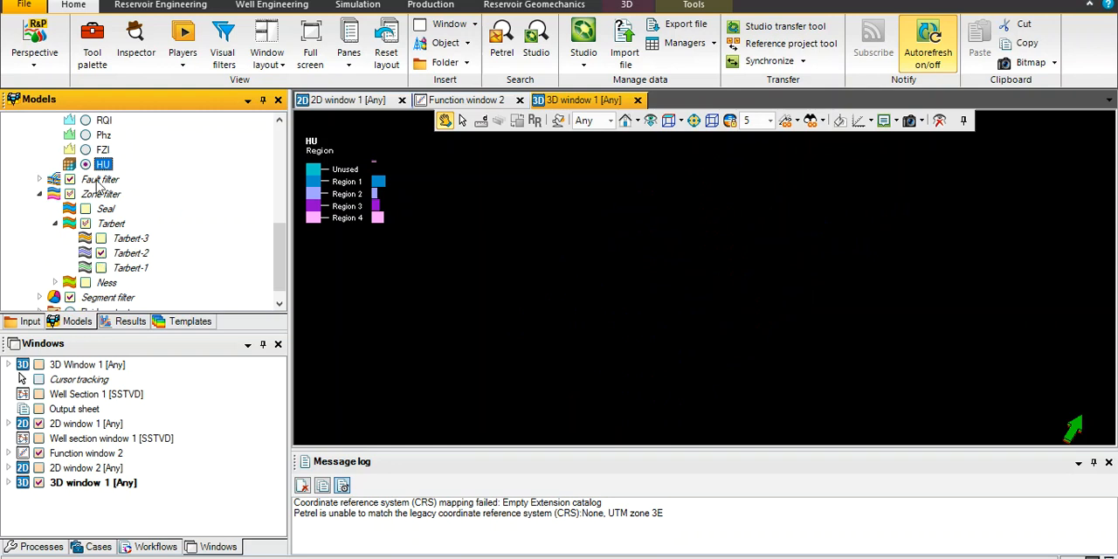
right_click(103, 165)
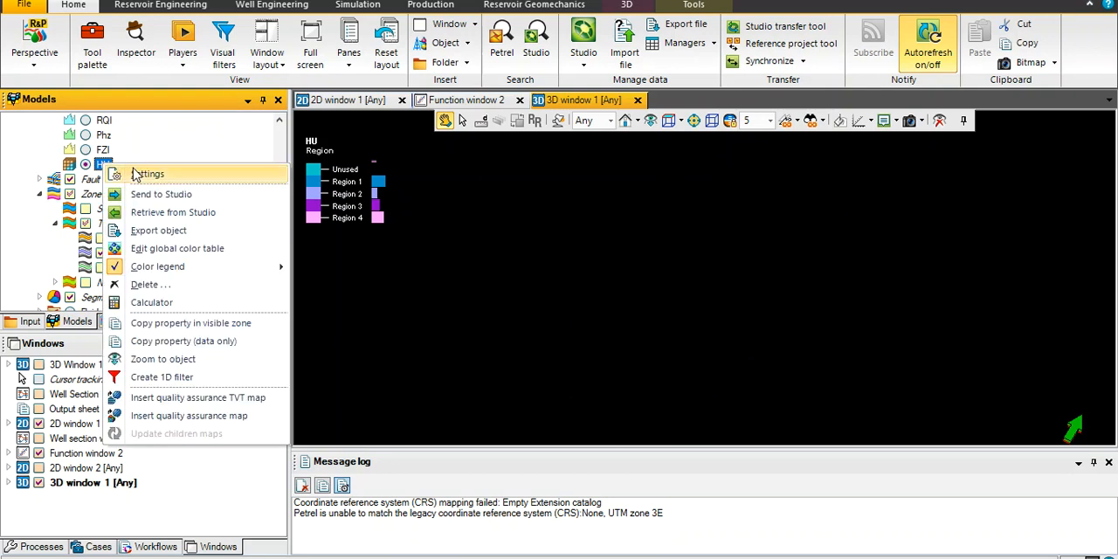
click(149, 175)
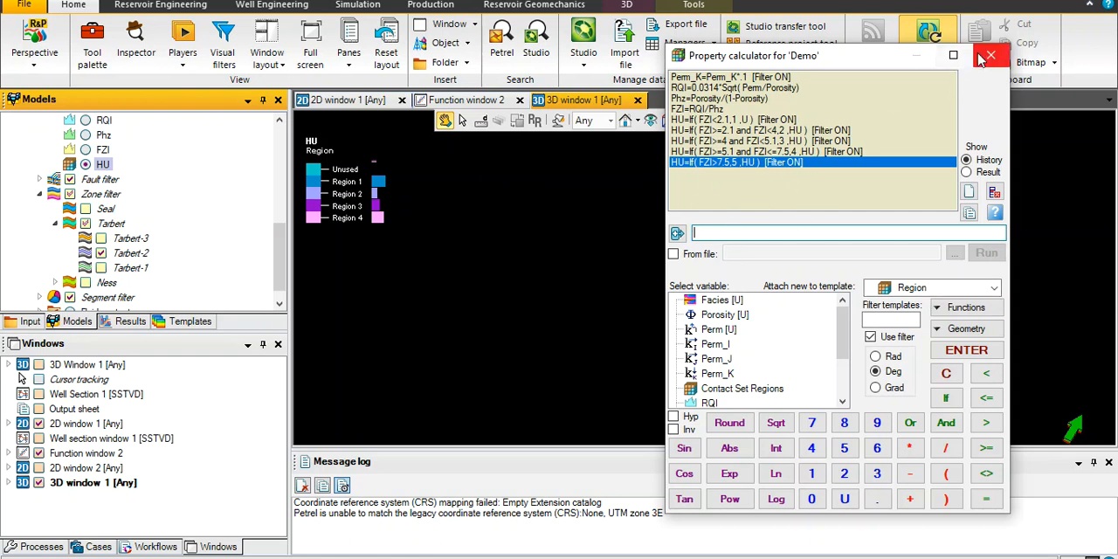
click(990, 56)
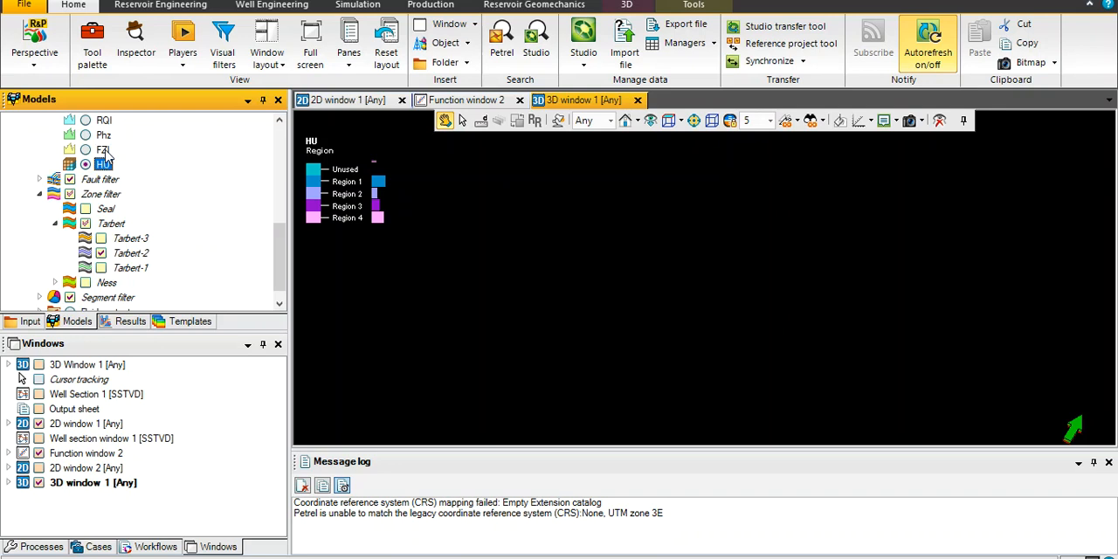
right_click(103, 150)
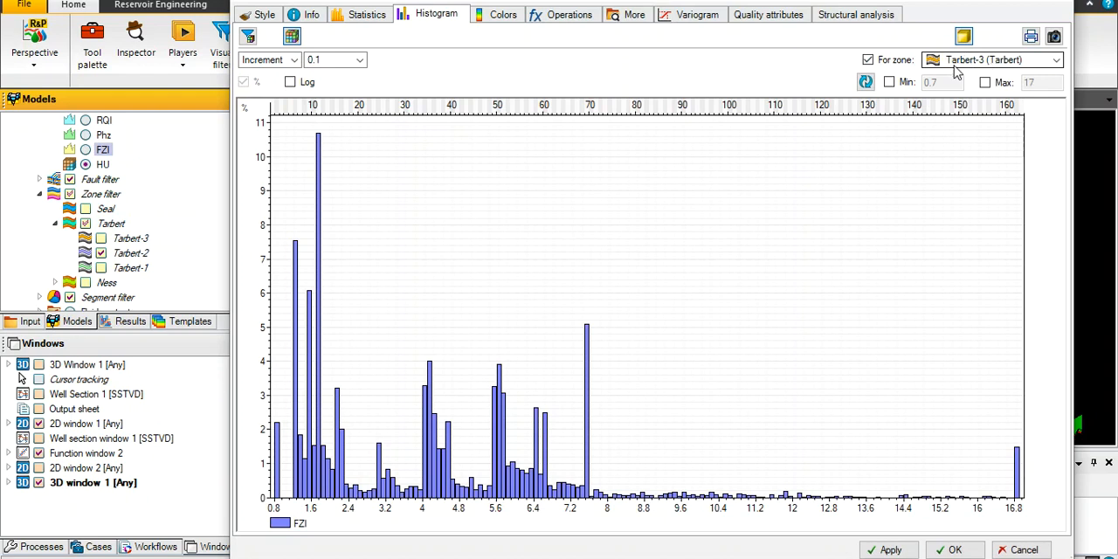
- Set the FZI histogram zone to Tarbert-2, review it, then restore the HU-coloured grid
click(1055, 59)
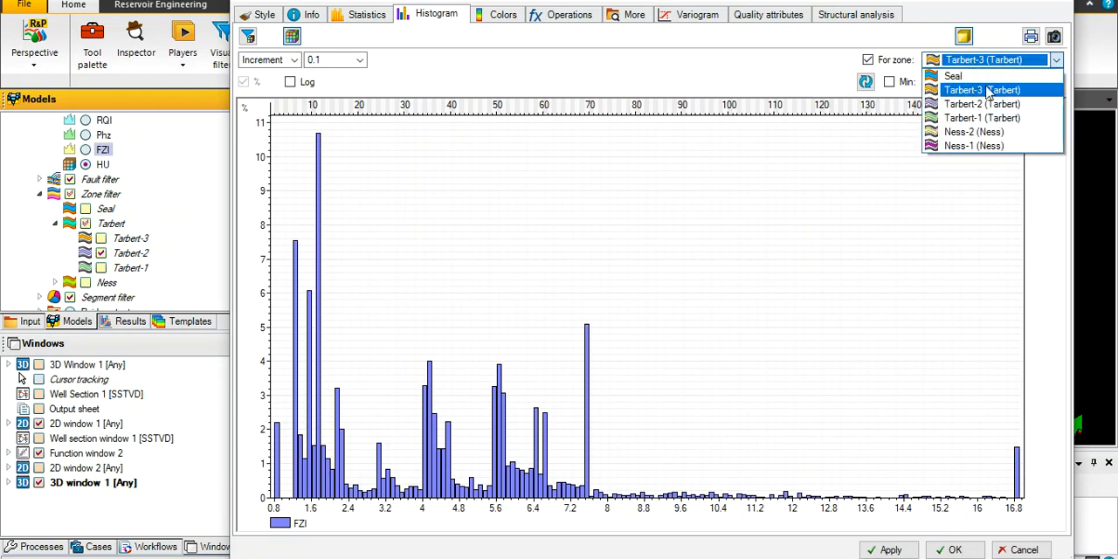
click(982, 105)
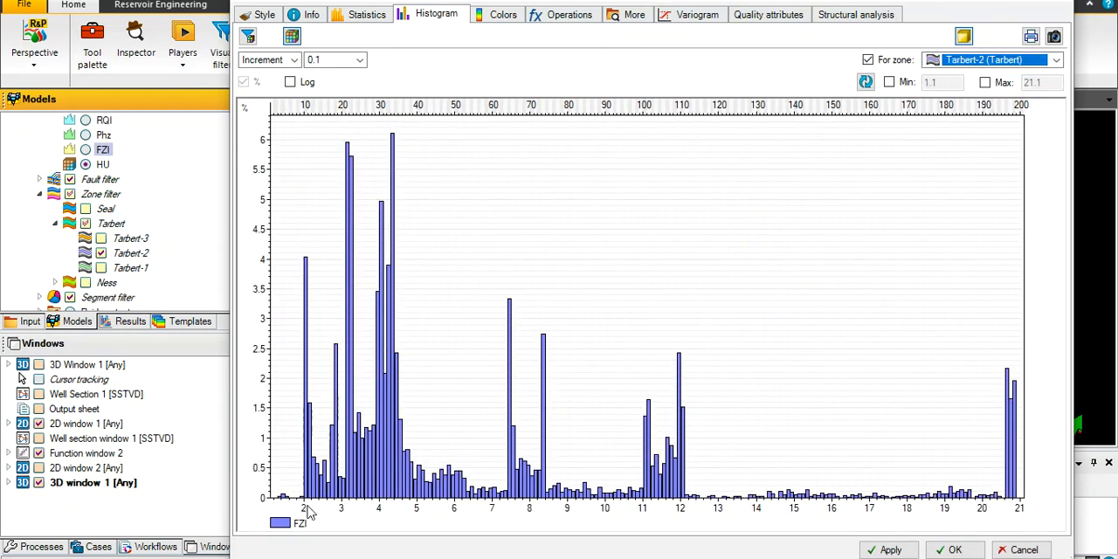
mouse_move(313, 487)
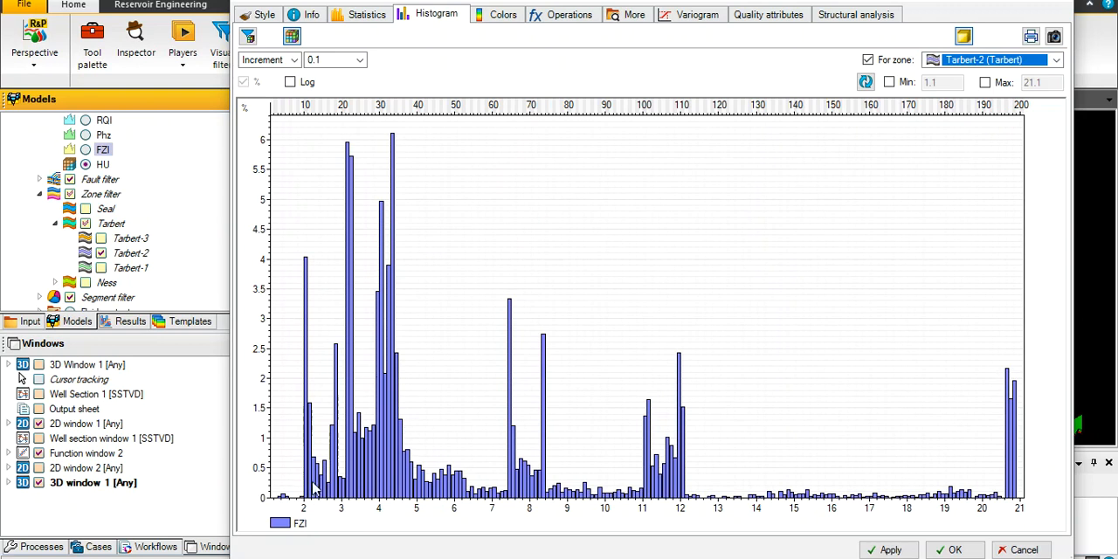
mouse_move(419, 276)
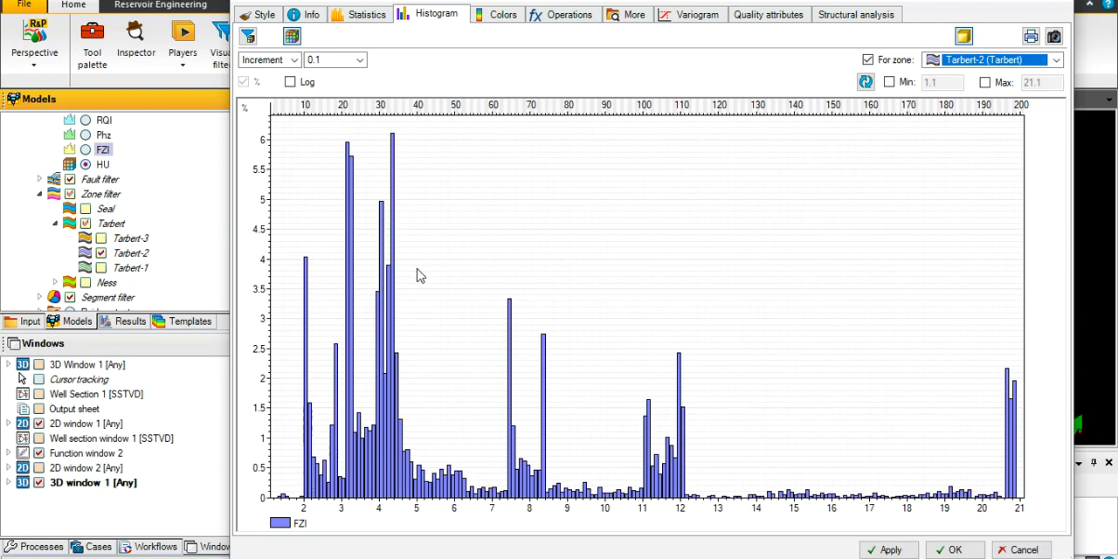
mouse_move(411, 350)
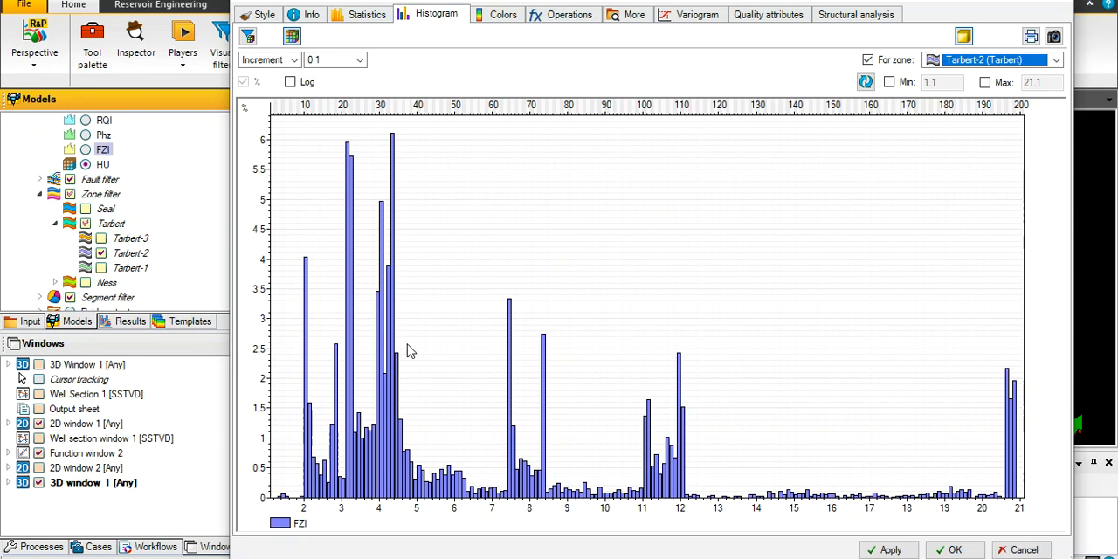
mouse_move(475, 471)
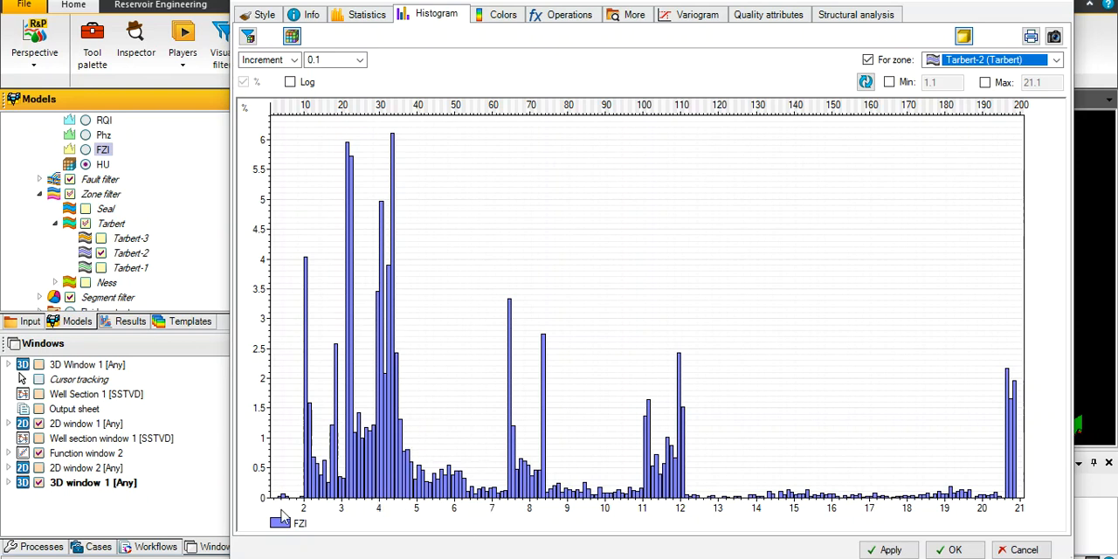
mouse_move(412, 506)
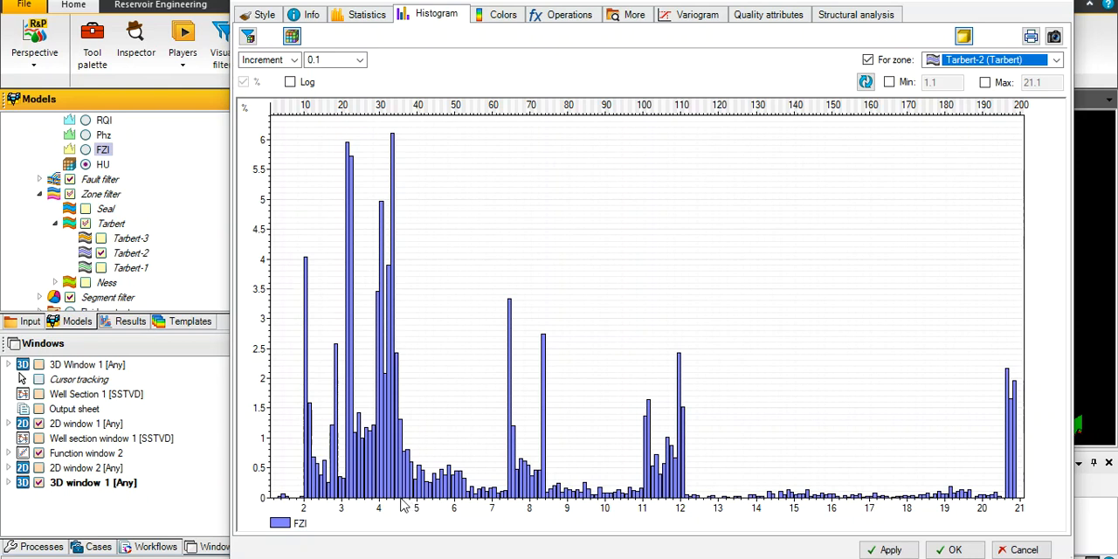
mouse_move(403, 510)
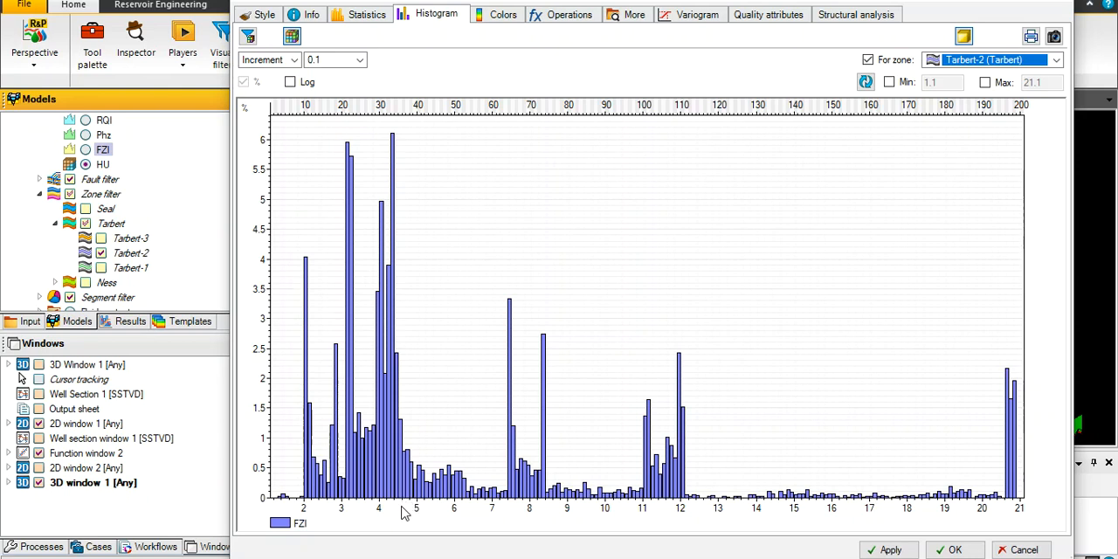
mouse_move(514, 510)
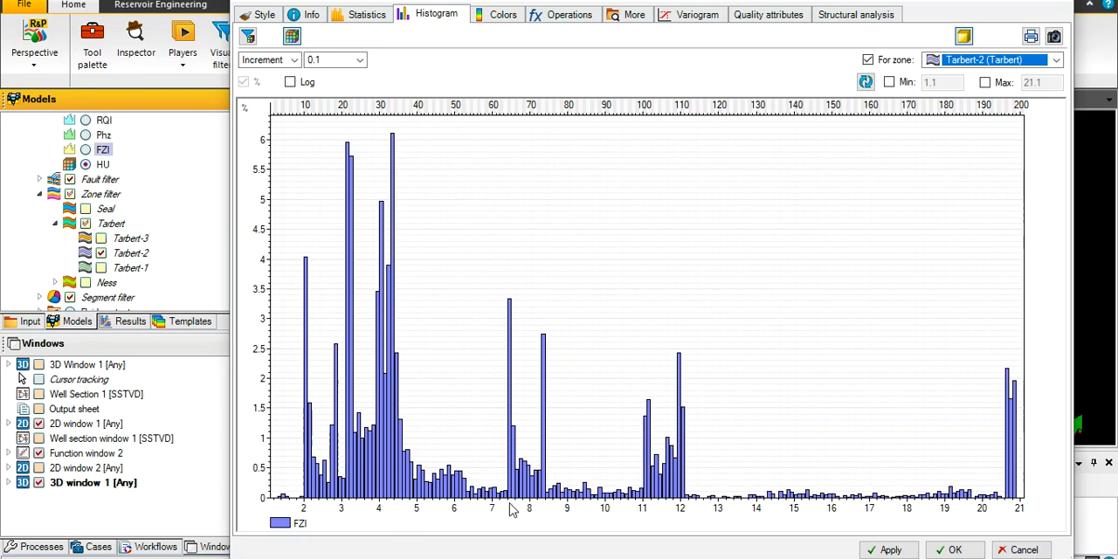
mouse_move(678, 452)
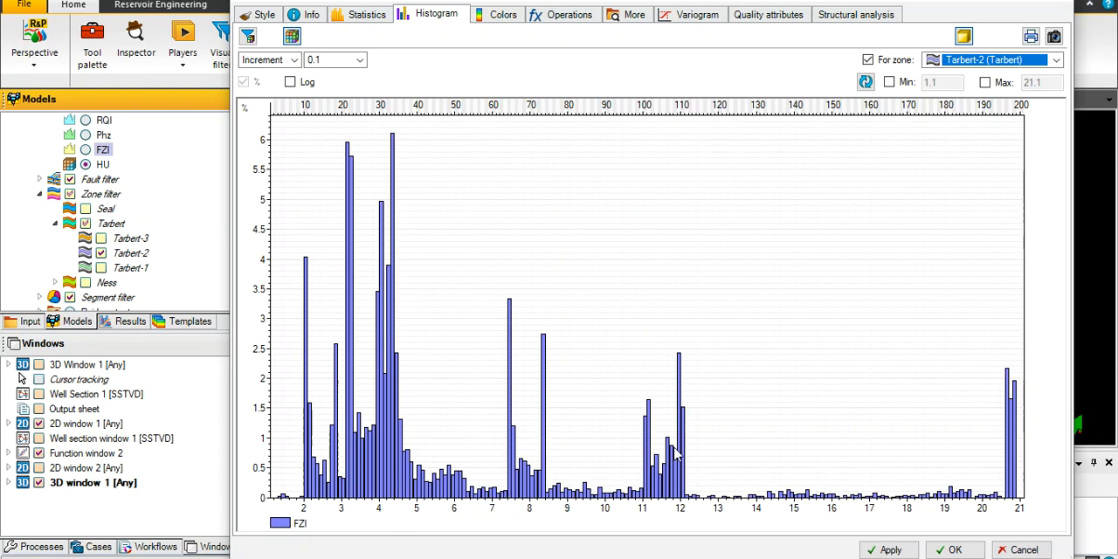
mouse_move(954, 548)
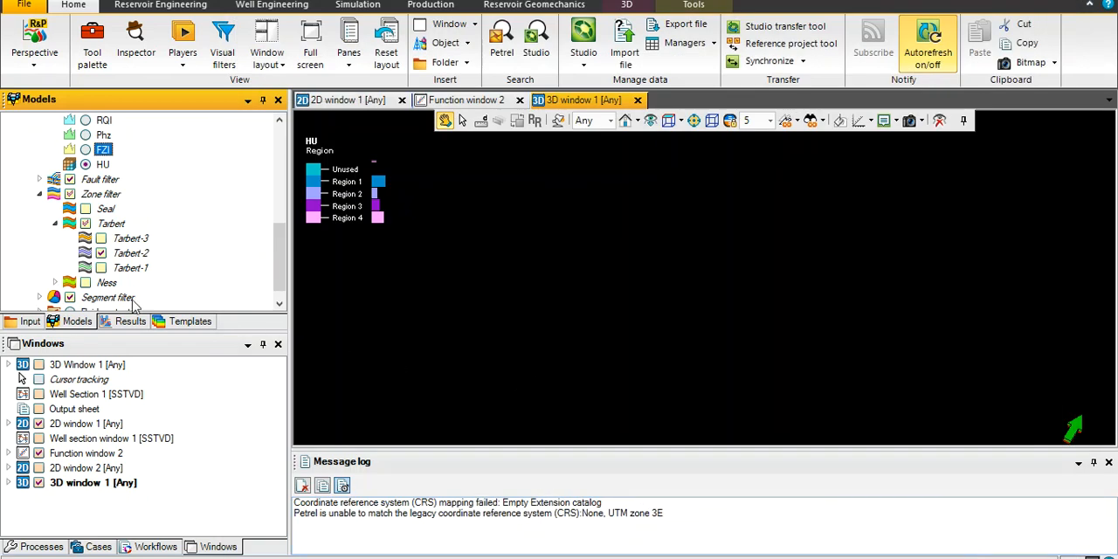
click(102, 253)
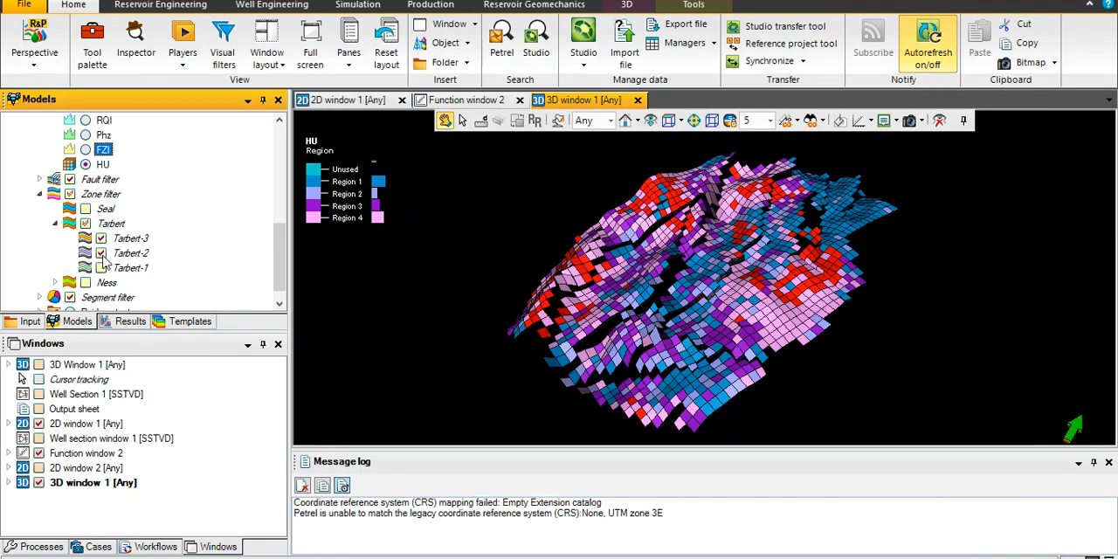